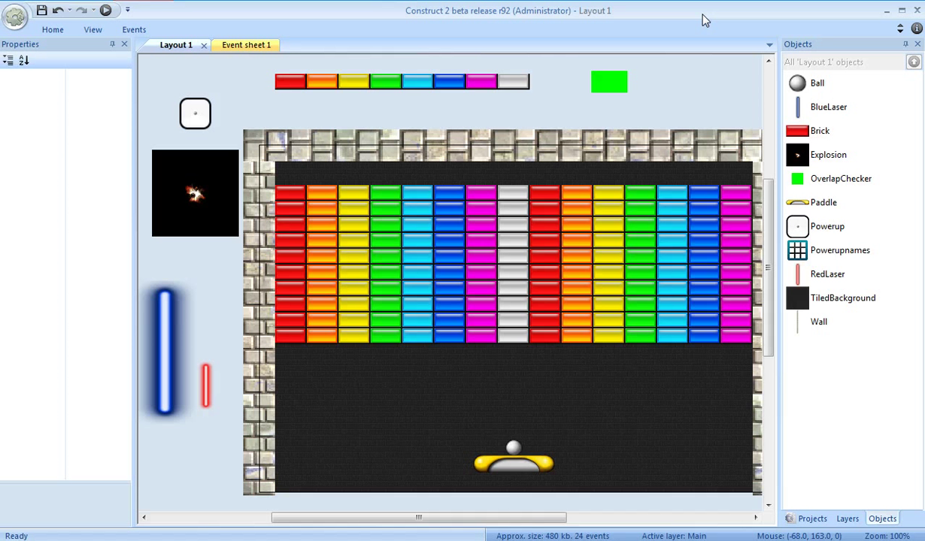
mouse_move(270, 79)
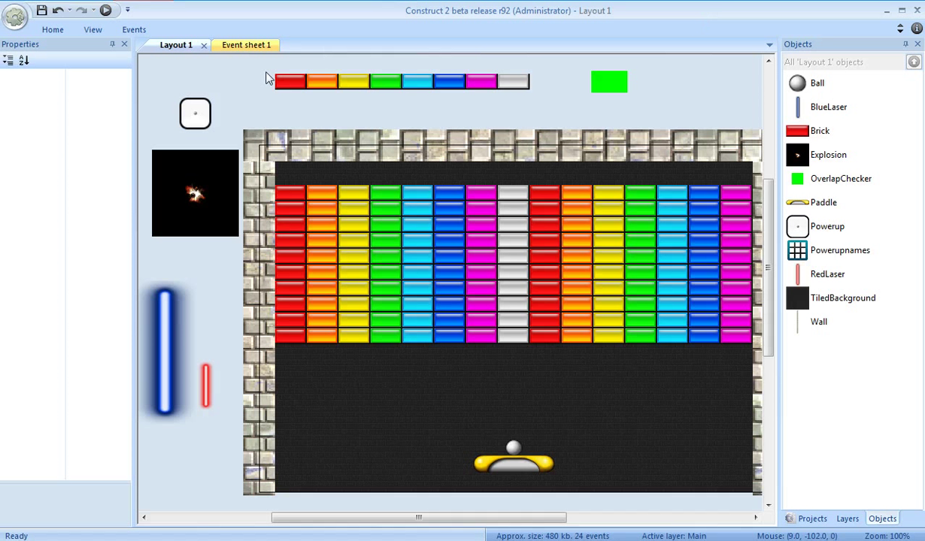
- Insert the first two new sprites, loading the Paused and resume text images
right_click(288, 85)
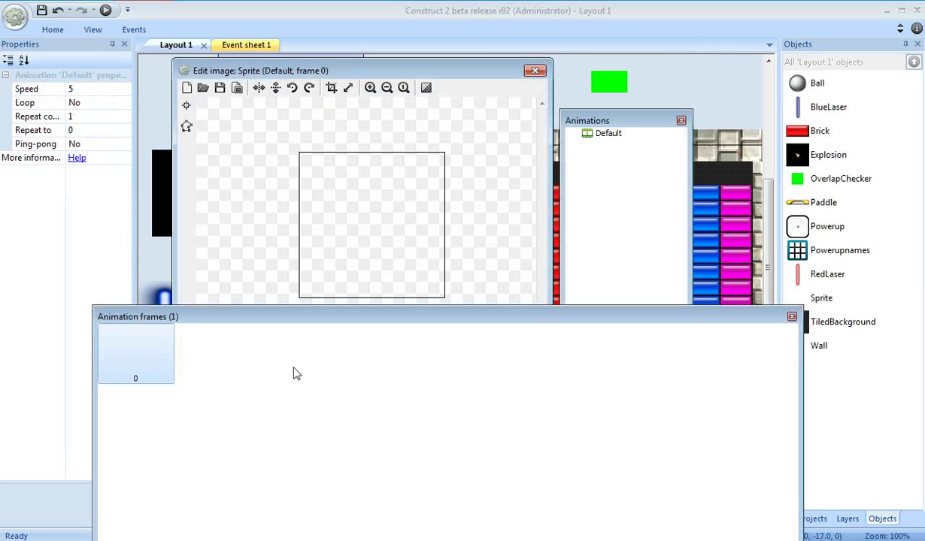
left_click(202, 88)
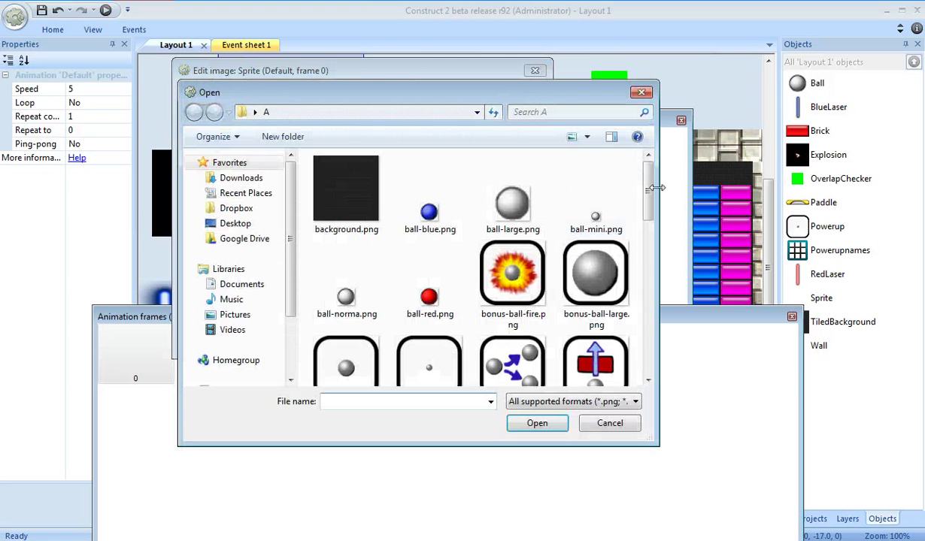
scroll("down", 3)
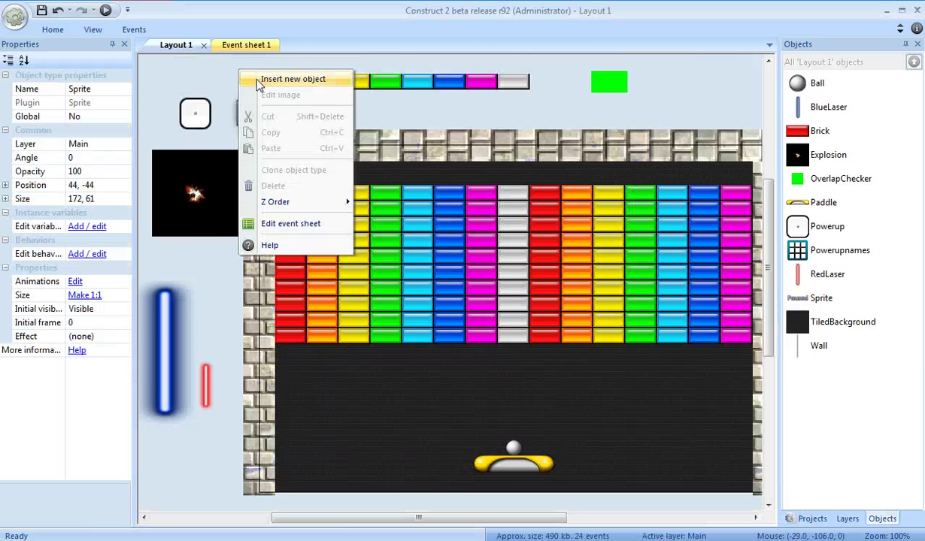
left_click(293, 79)
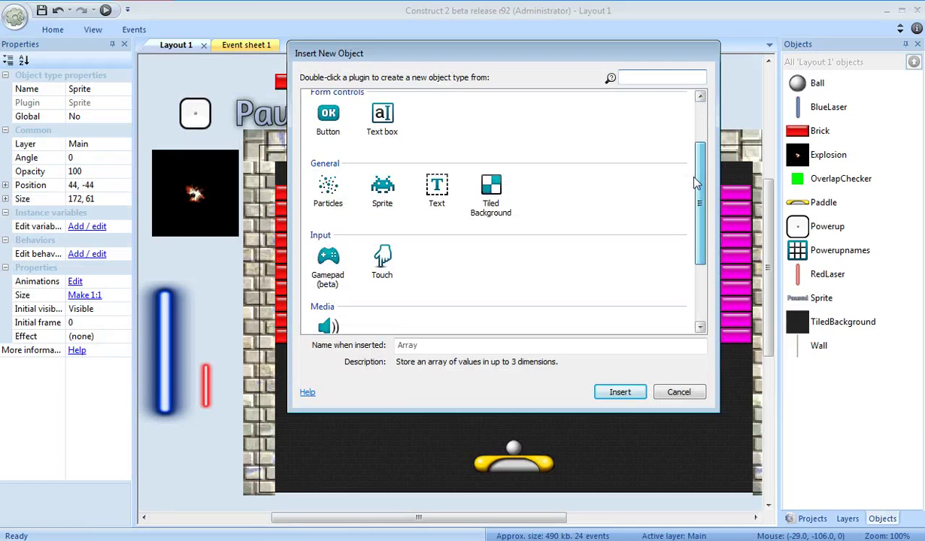
left_click(677, 392)
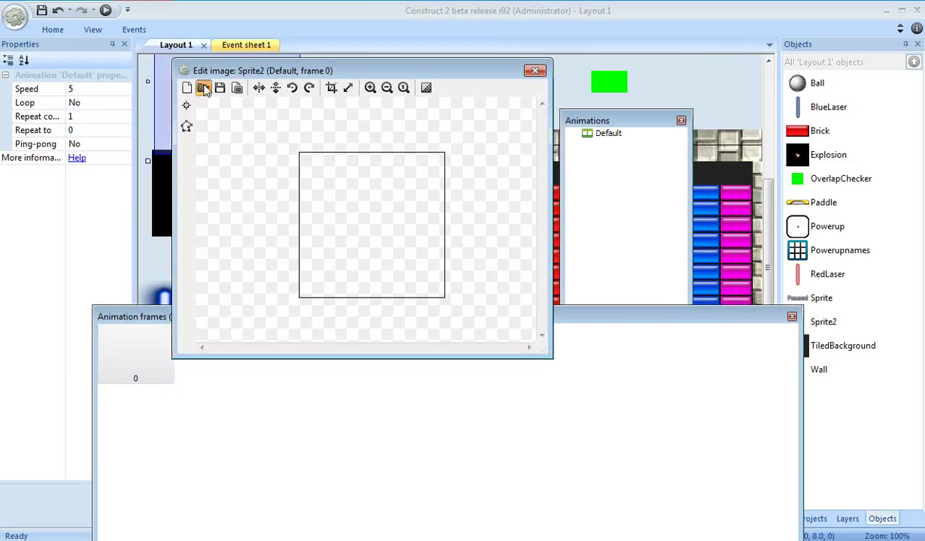
left_click(204, 88)
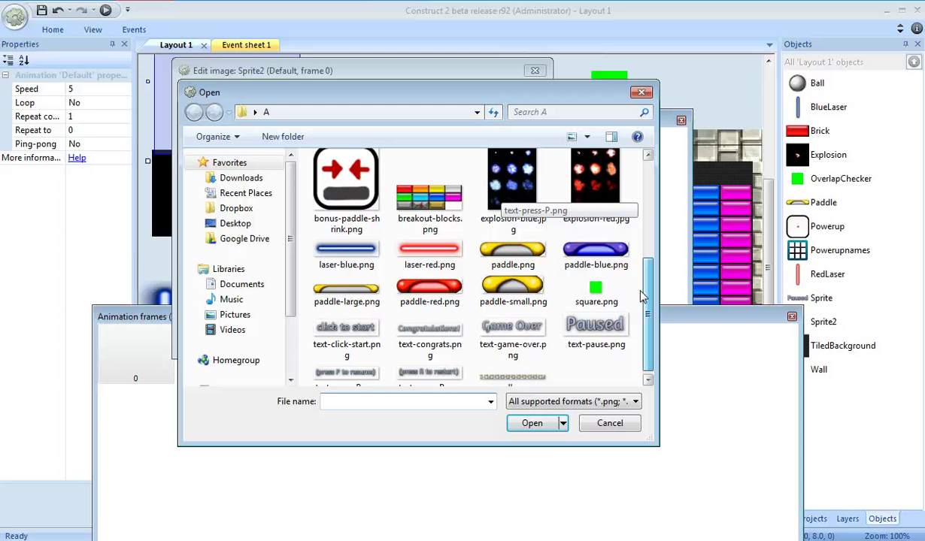
scroll("down", 3)
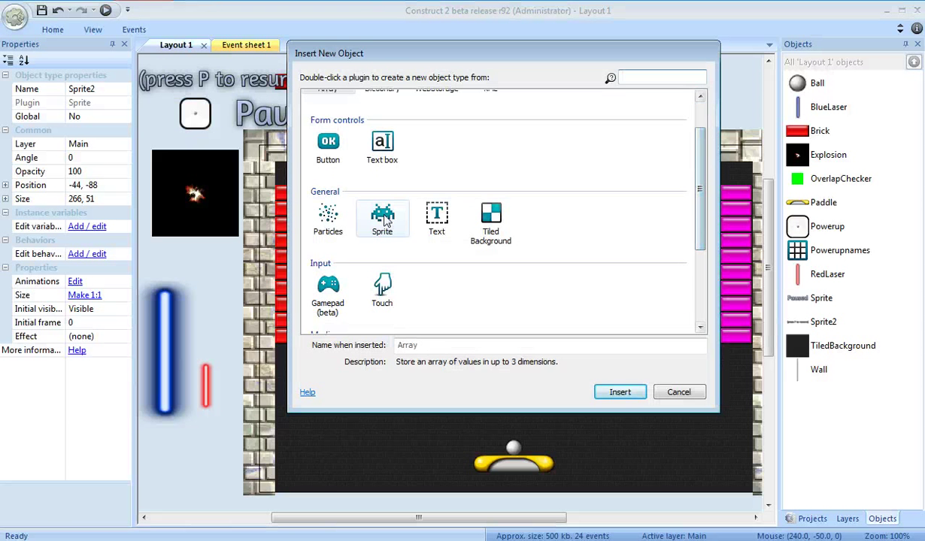
- Insert the remaining sprites with Game Over, Congratulations, restart and click-to-start images
double_click(382, 215)
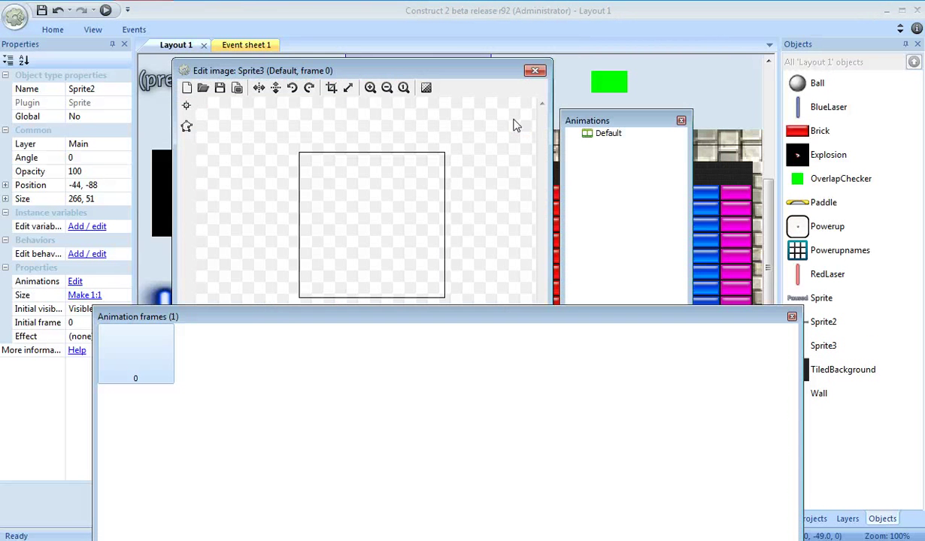
left_click(608, 133)
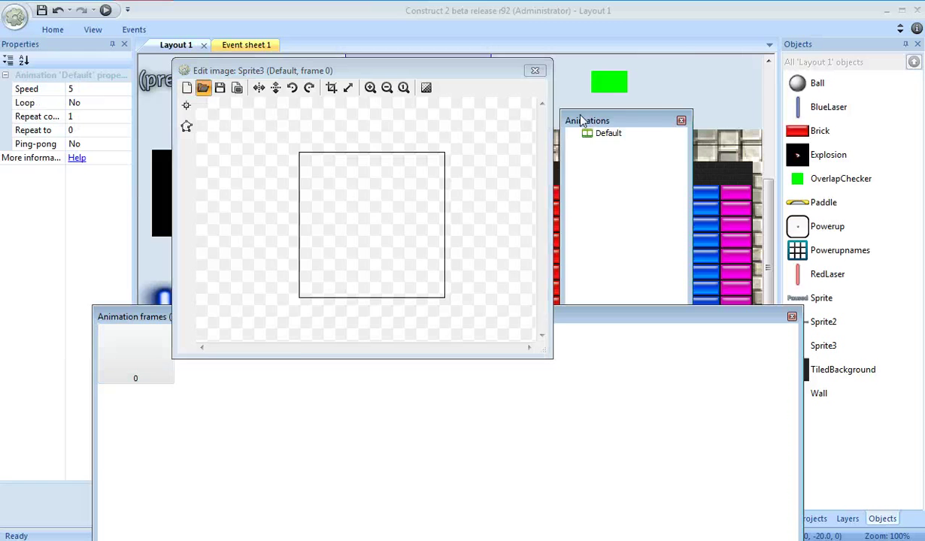
left_click(203, 88)
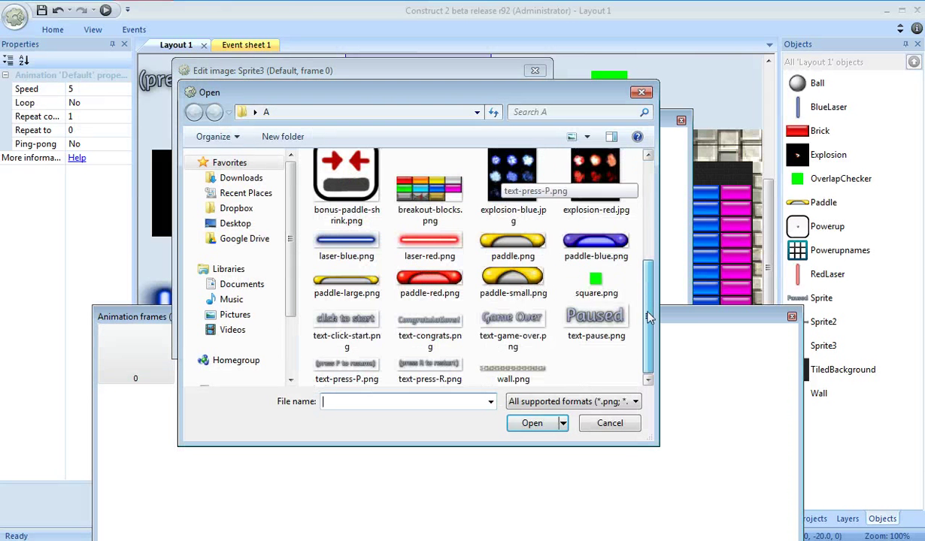
double_click(513, 318)
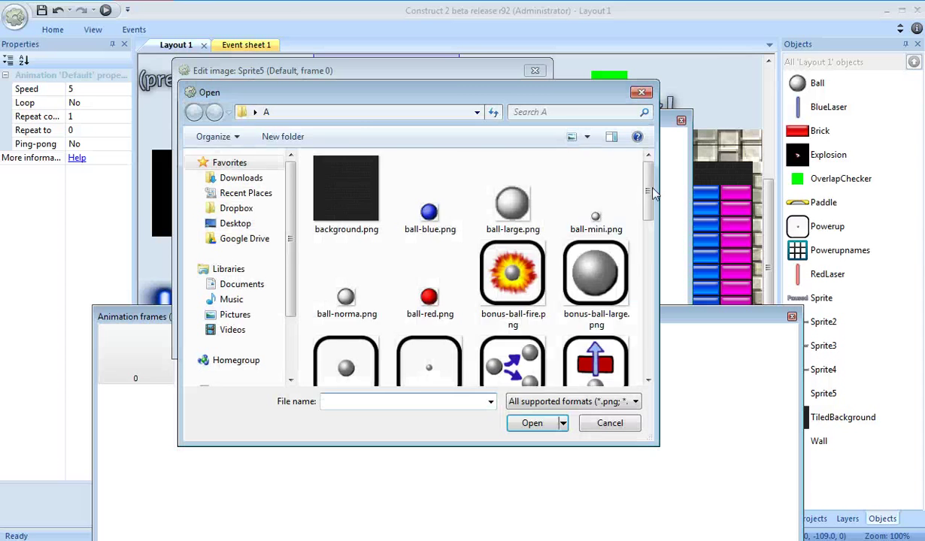
left_click(430, 367)
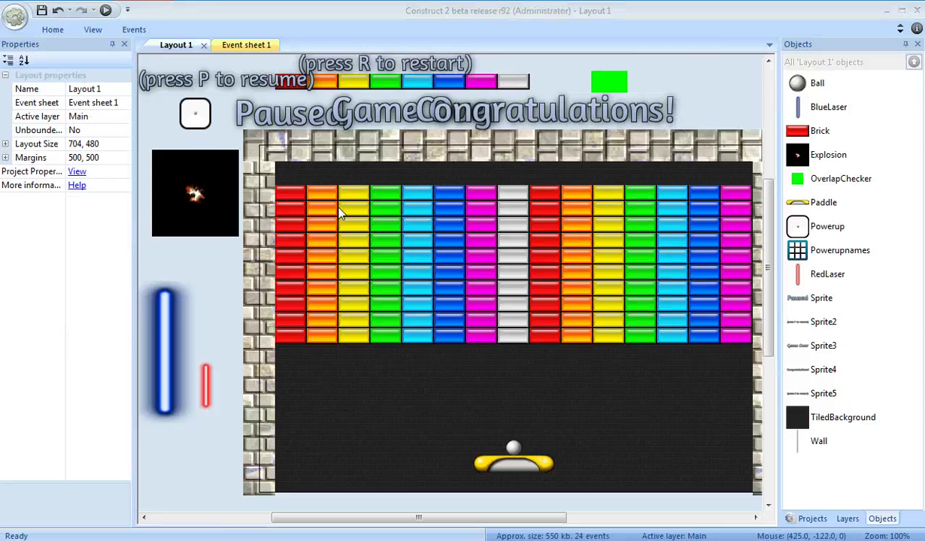
mouse_move(361, 252)
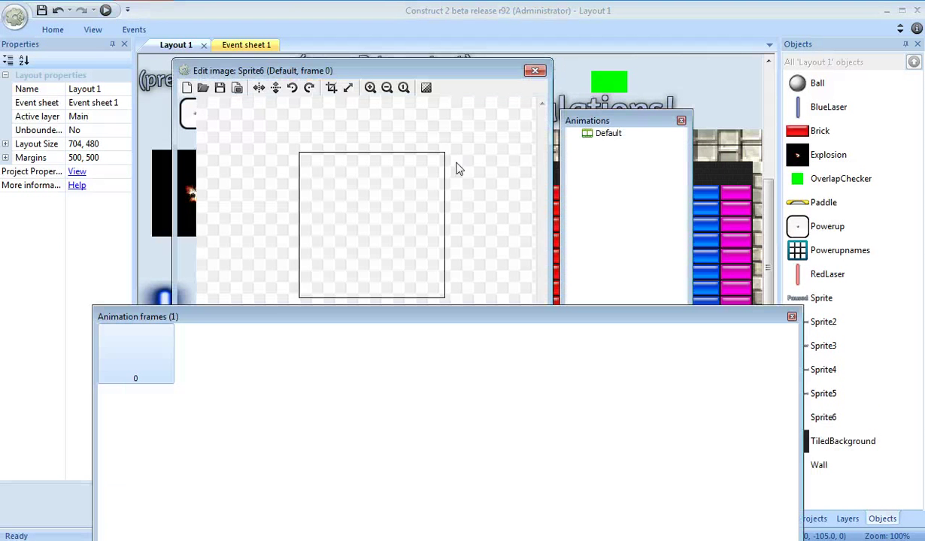
left_click(202, 88)
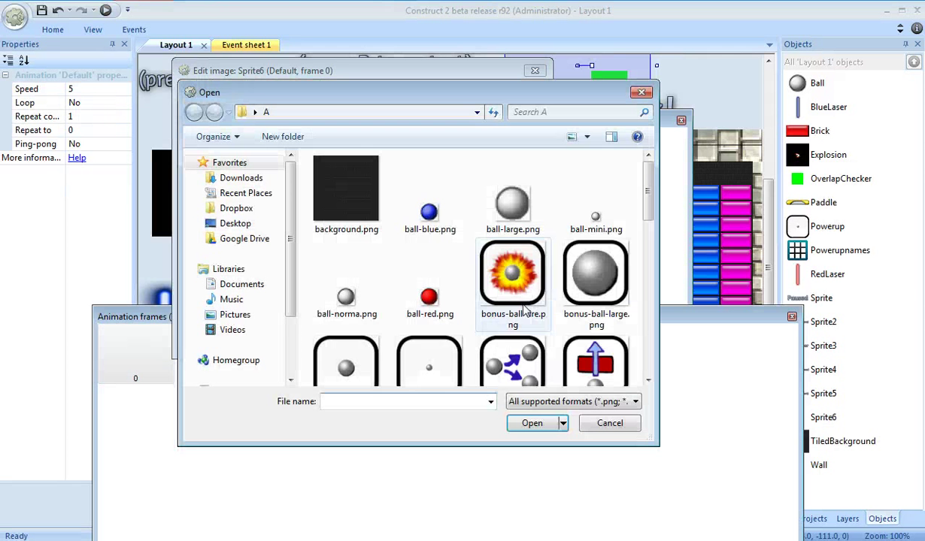
scroll("down", 3)
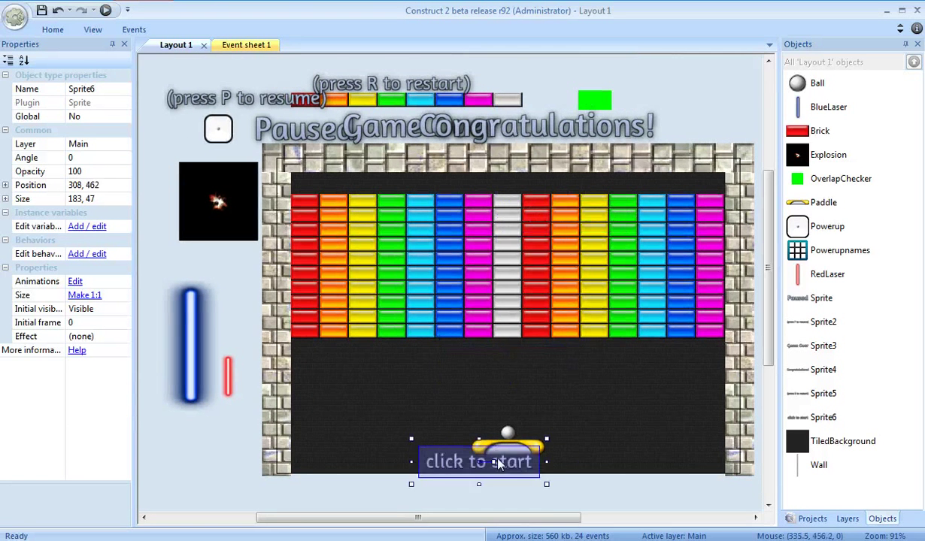
- Arrange the text sprites: pause texts centred, click to start under the paddle, end messages below
left_click(508, 419)
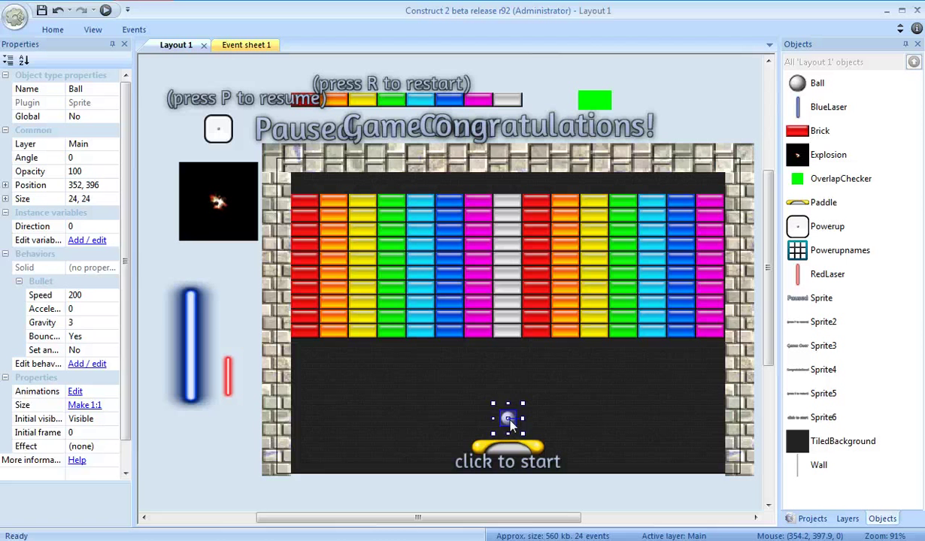
left_click(507, 461)
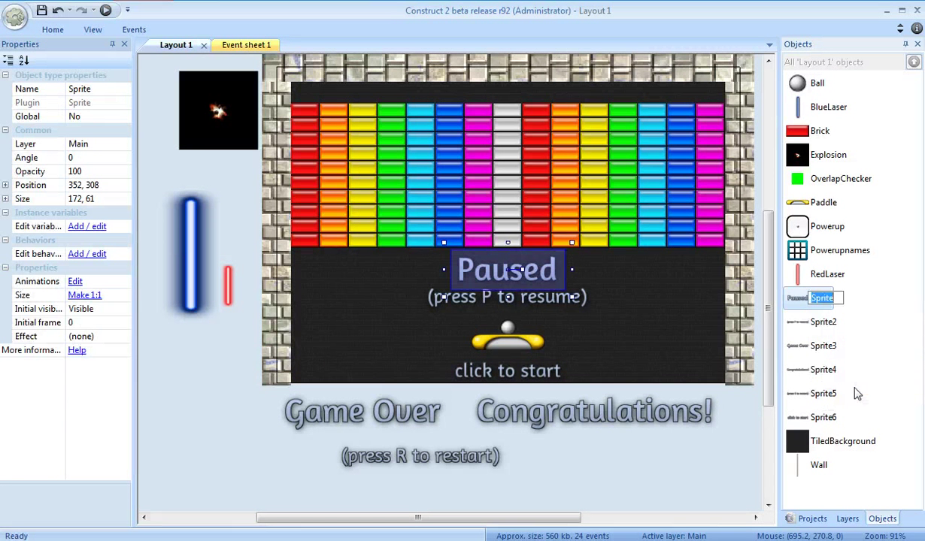
- Name the sprites textpause, textgameover, textcongratulations and textclickstart
type("textpau")
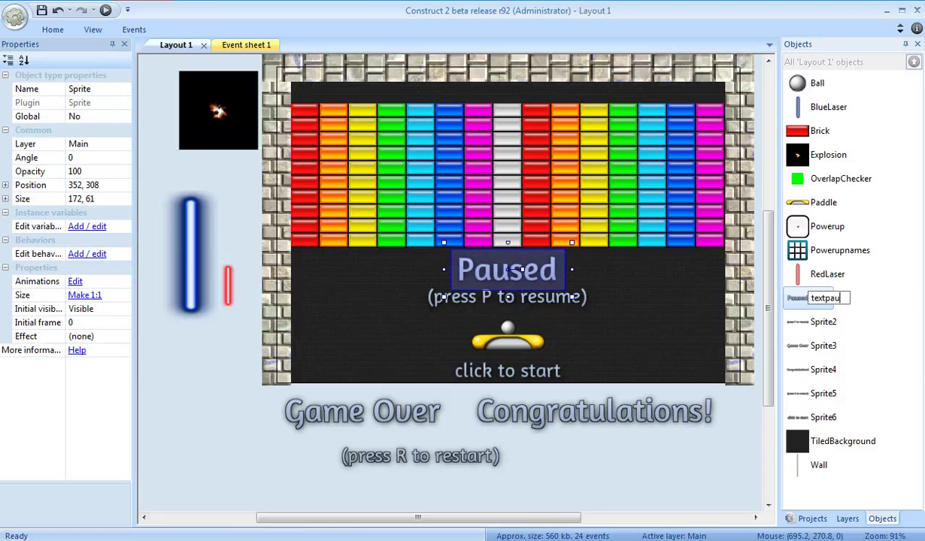
right_click(816, 298)
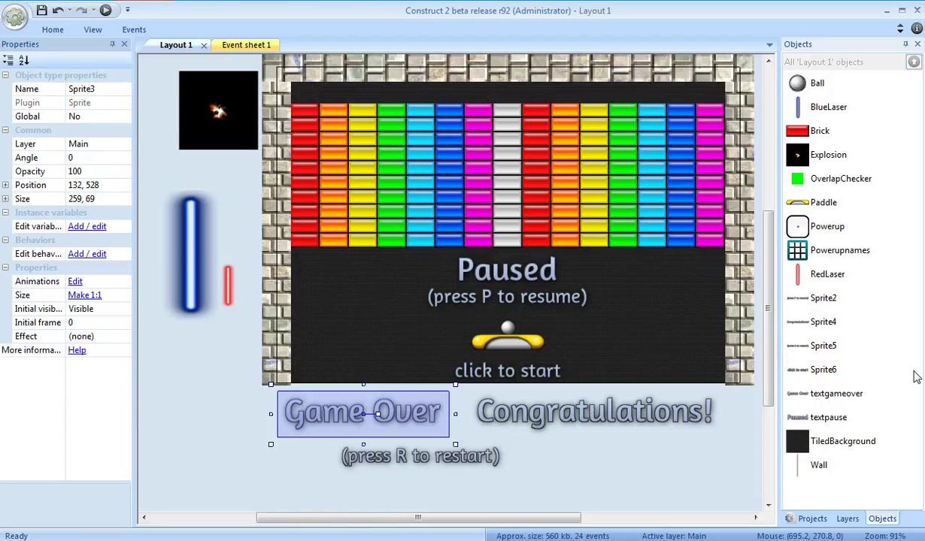
right_click(823, 322)
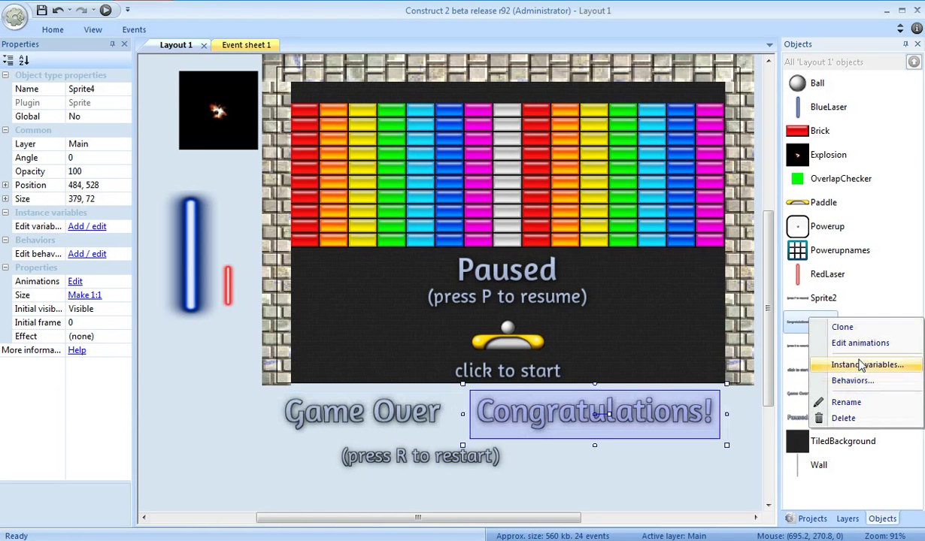
left_click(846, 402)
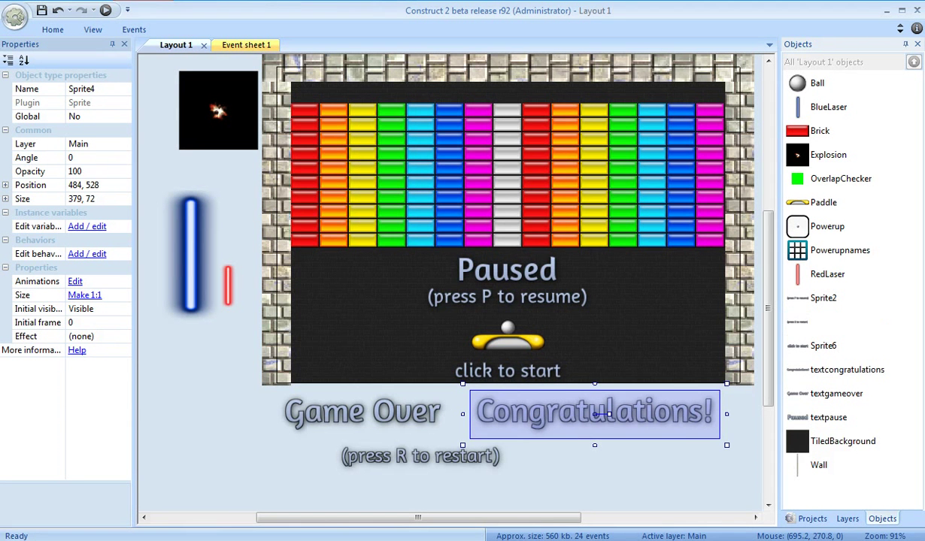
right_click(823, 345)
type("textclickstart")
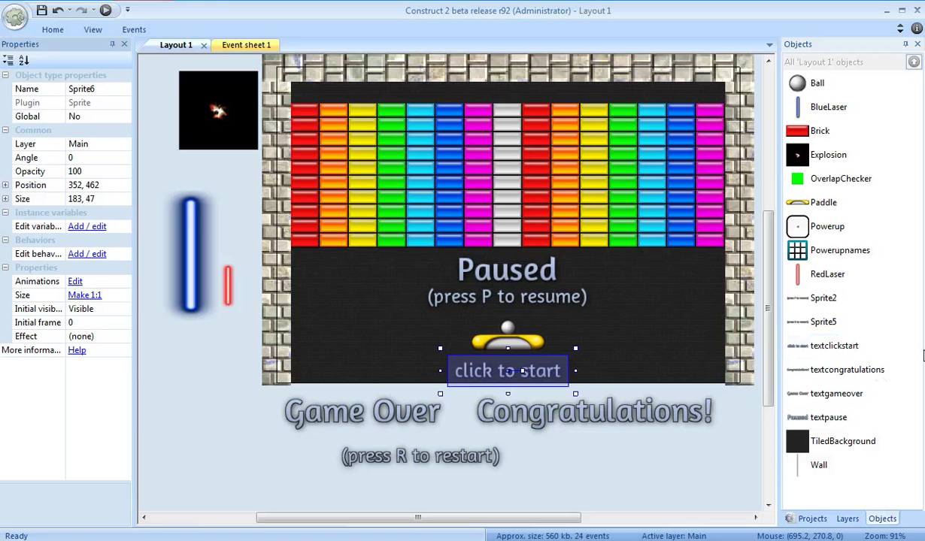
- Rename Sprite2 to textpressp and Sprite5 to textpressr
left_click(823, 298)
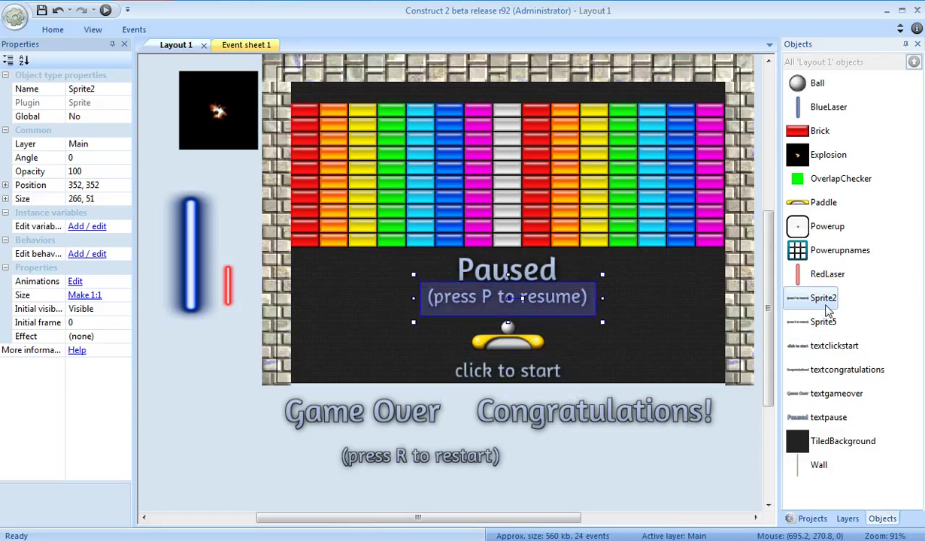
mouse_move(827, 393)
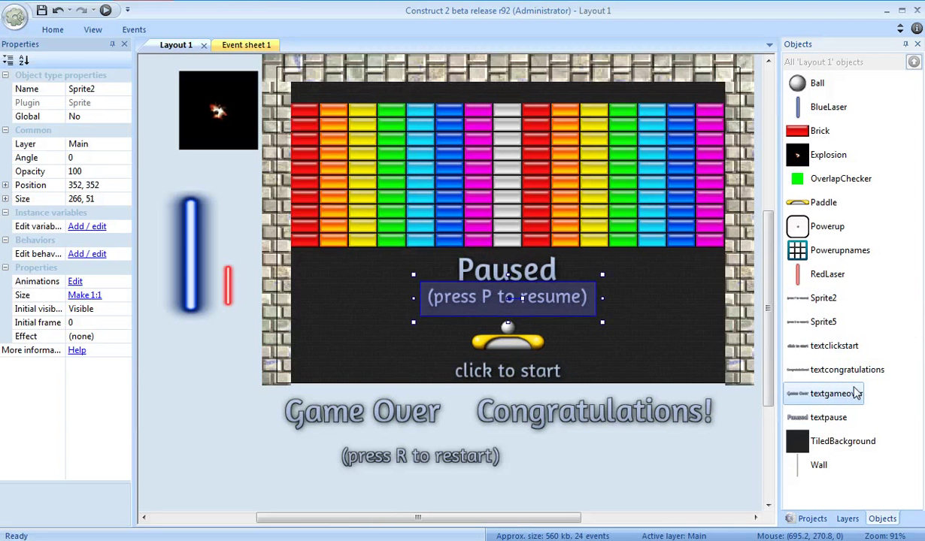
right_click(823, 298)
type("textpressp")
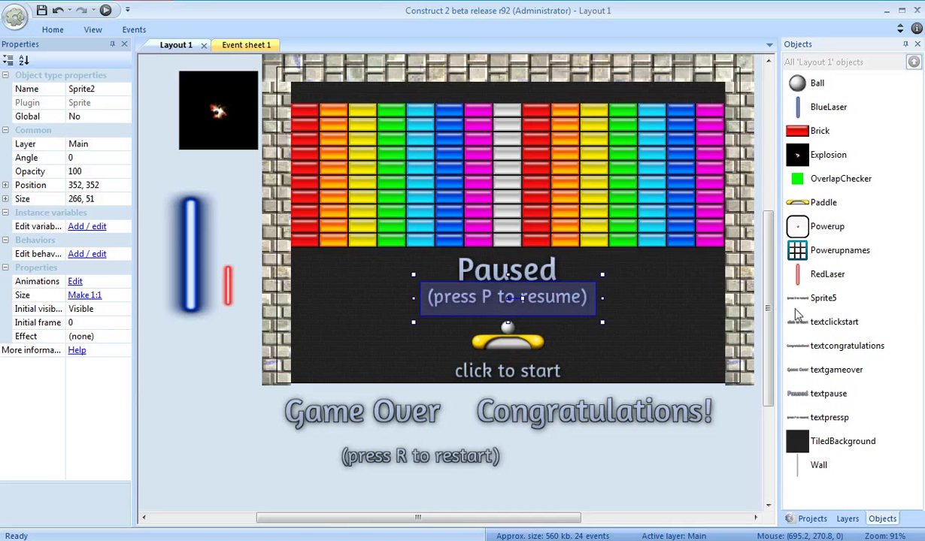
right_click(824, 298)
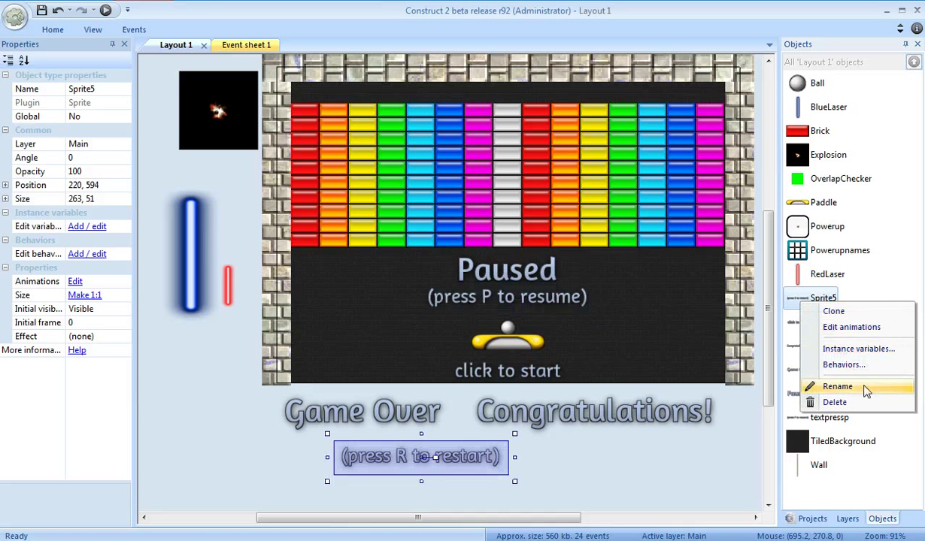
left_click(838, 386)
type("textpressr")
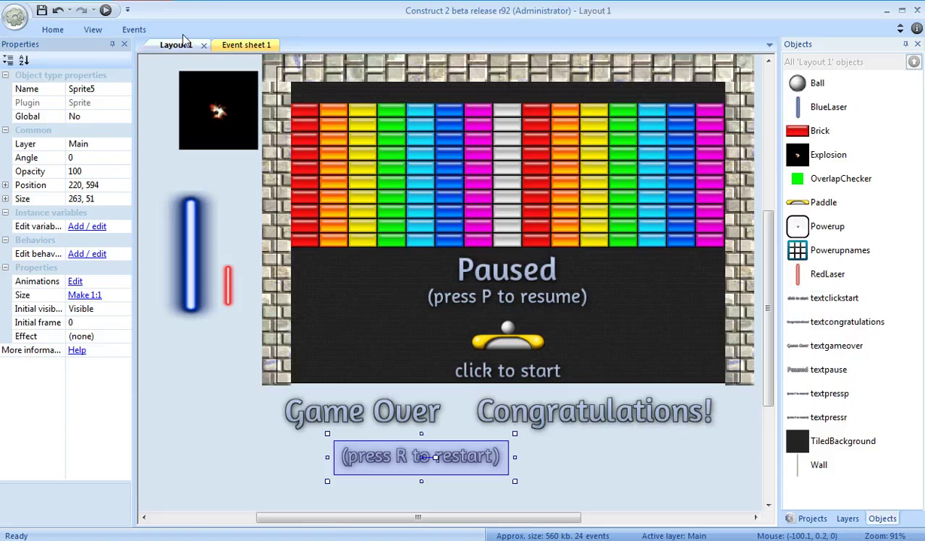
- In Event sheet 1's On start of layout, add Set opacity 0 for textpause and textpressp
left_click(236, 45)
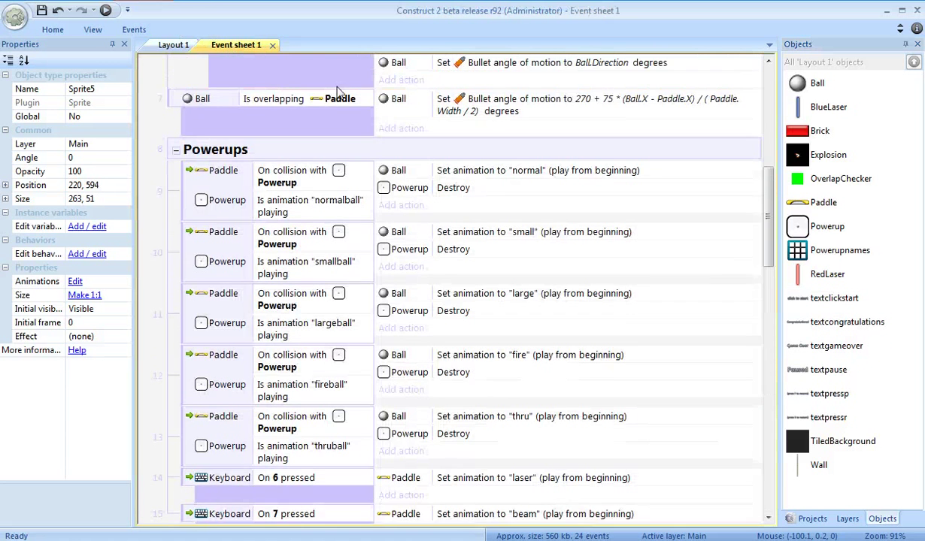
scroll("up", 3)
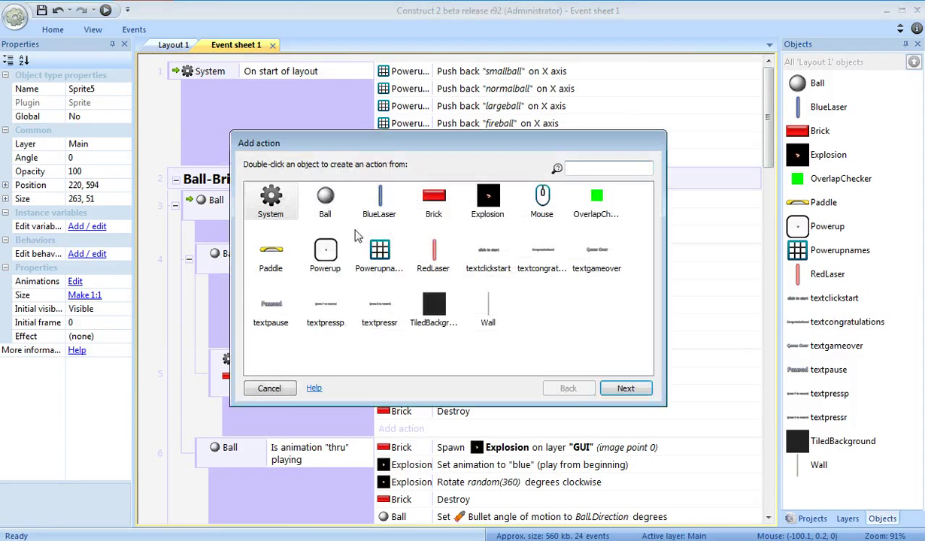
double_click(271, 309)
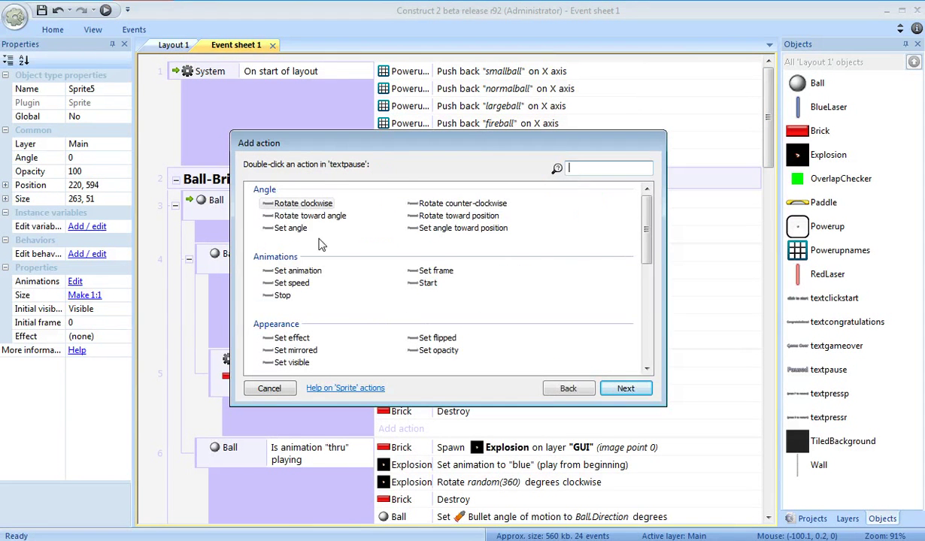
double_click(437, 350)
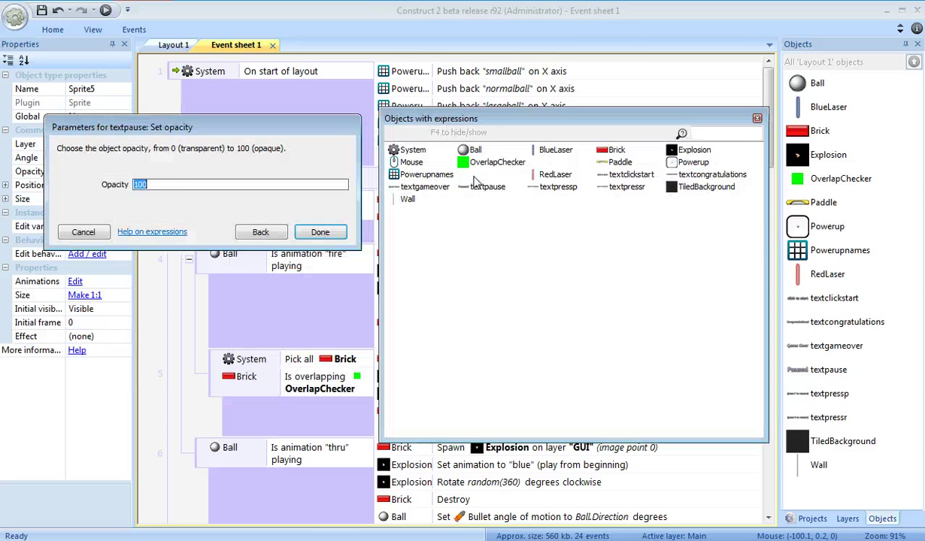
left_click(320, 231)
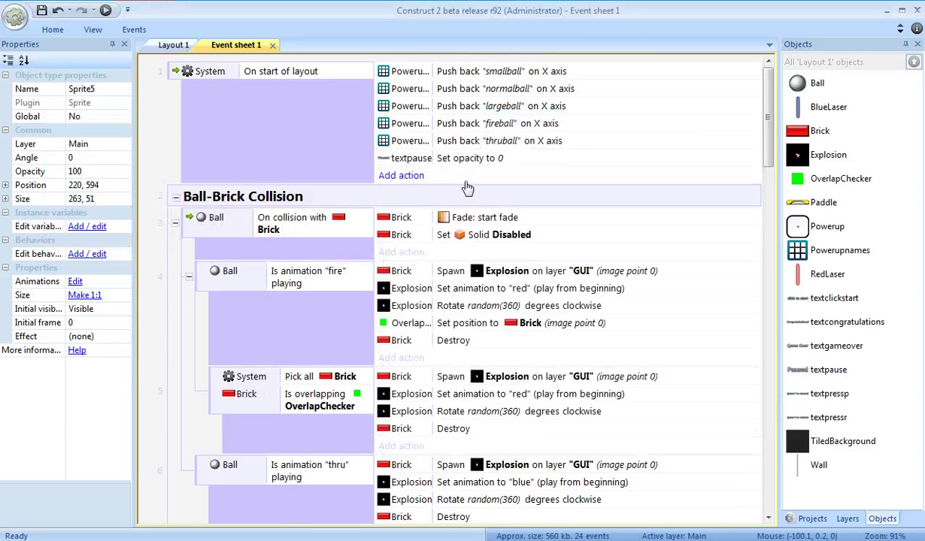
left_click(401, 175)
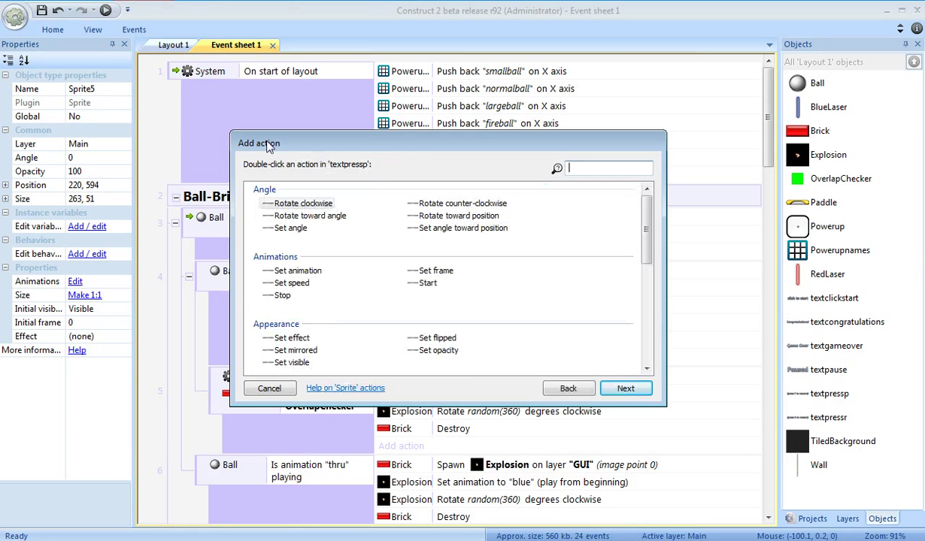
left_click(270, 388)
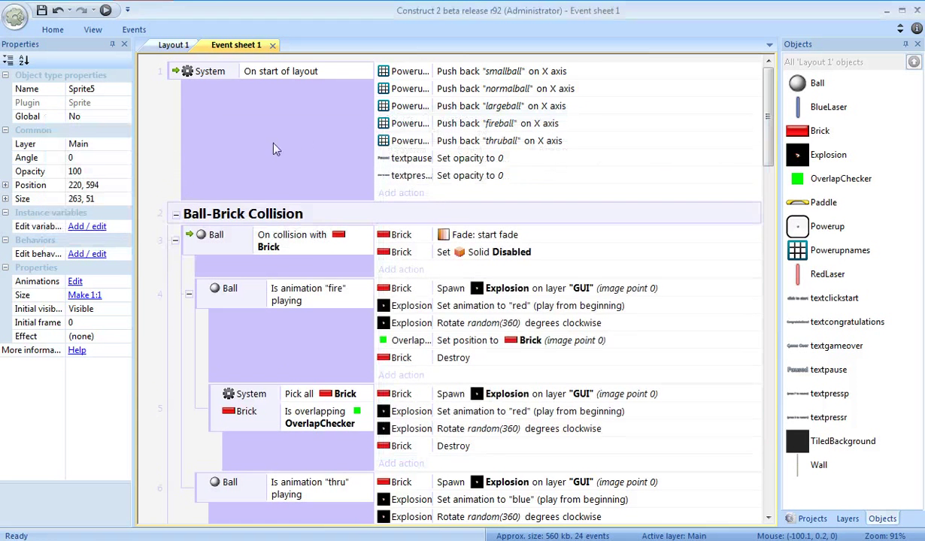
mouse_move(174, 83)
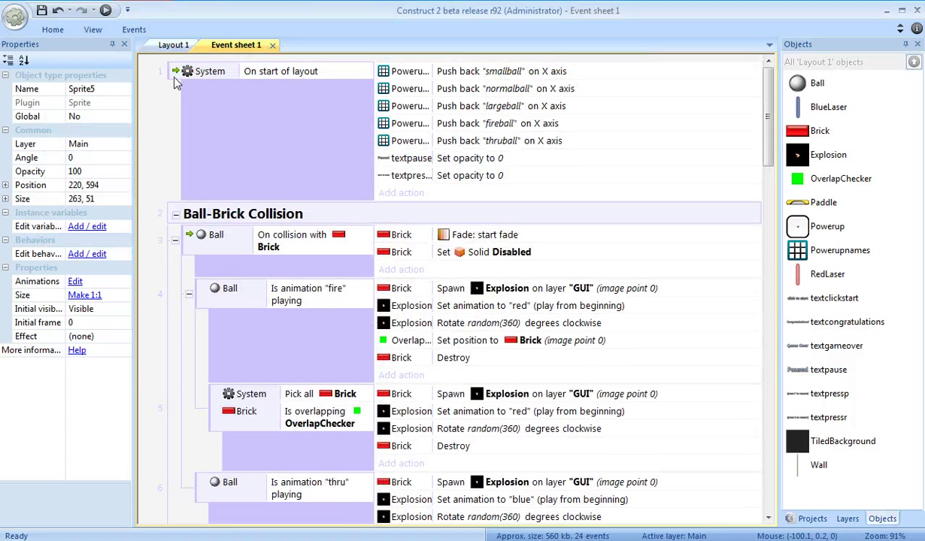
- Create an On R pressed keyboard event, duplicate it and change the copy's key to P
right_click(209, 71)
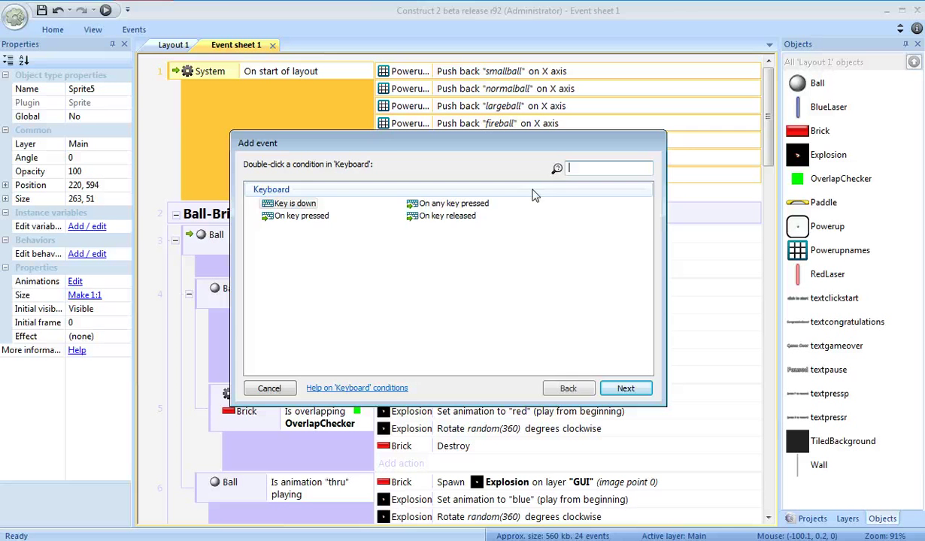
double_click(299, 216)
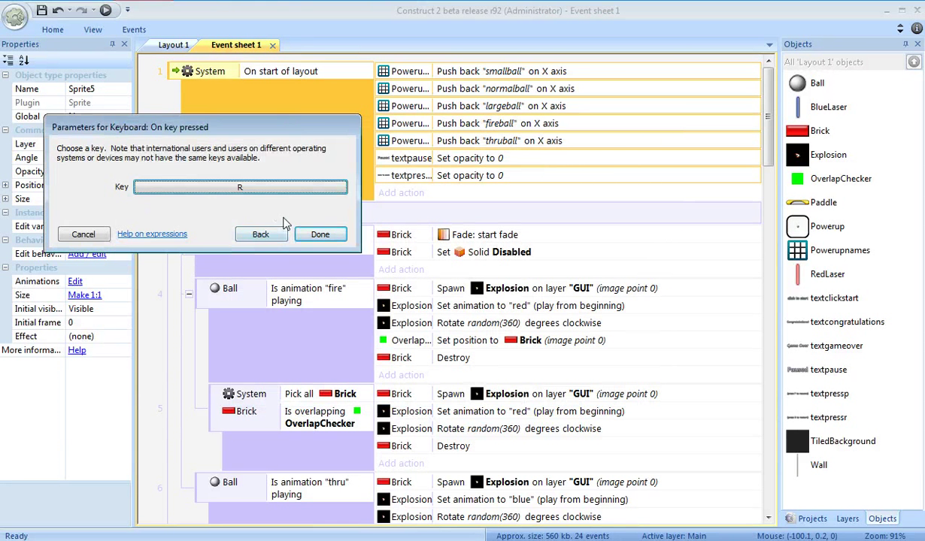
left_click(320, 234)
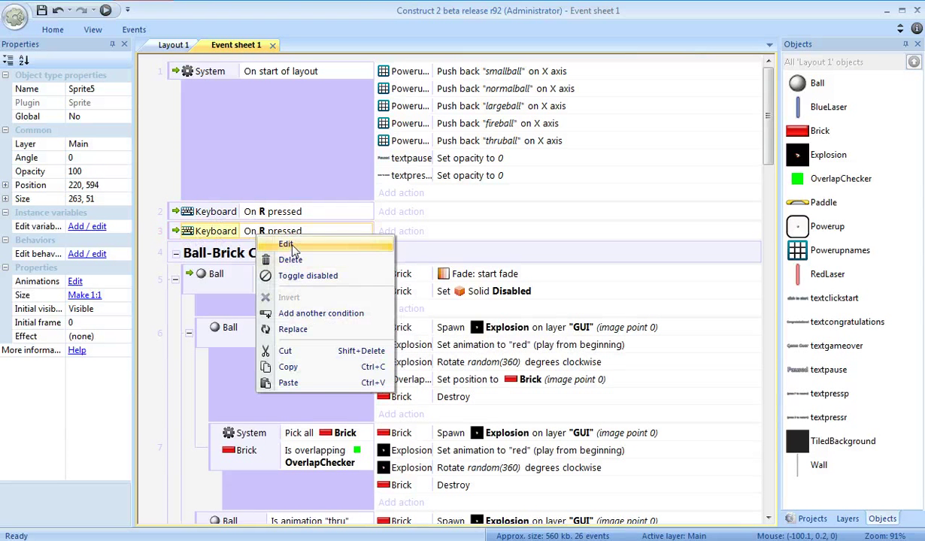
left_click(285, 244)
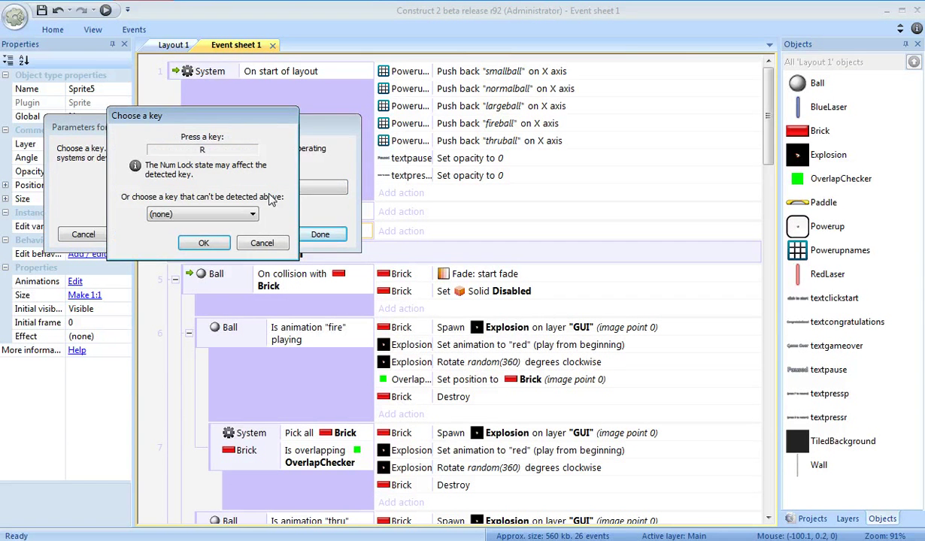
left_click(203, 242)
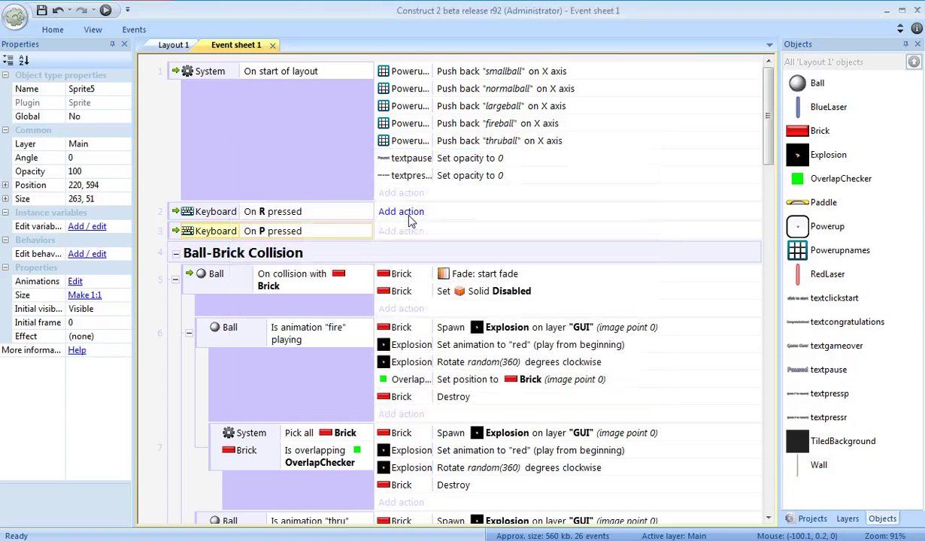
left_click(401, 211)
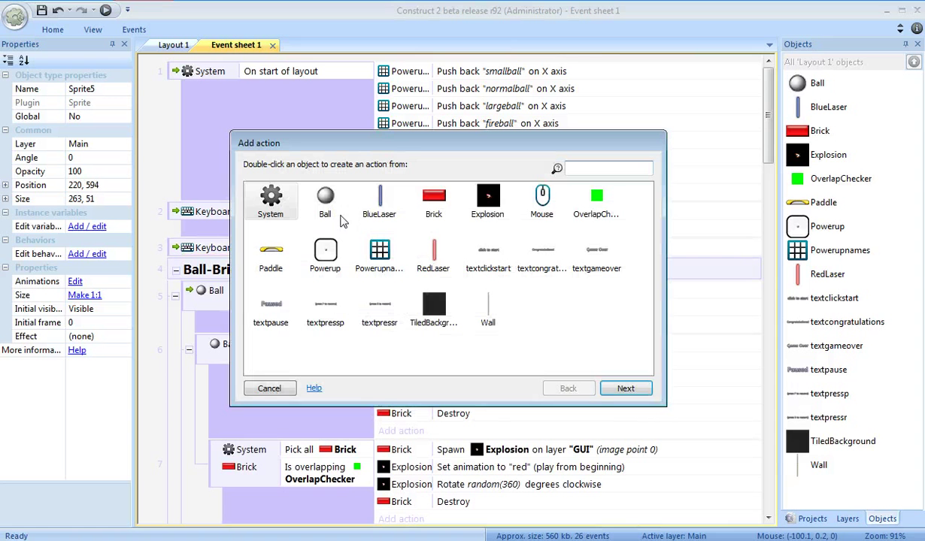
- Add System actions restarting the layout on R and toggling time scale on P
left_click(270, 199)
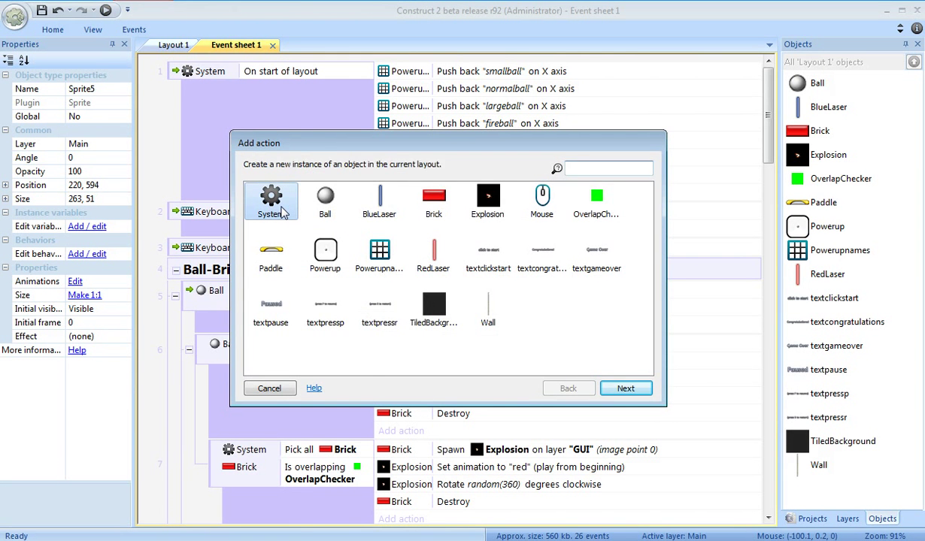
double_click(271, 201)
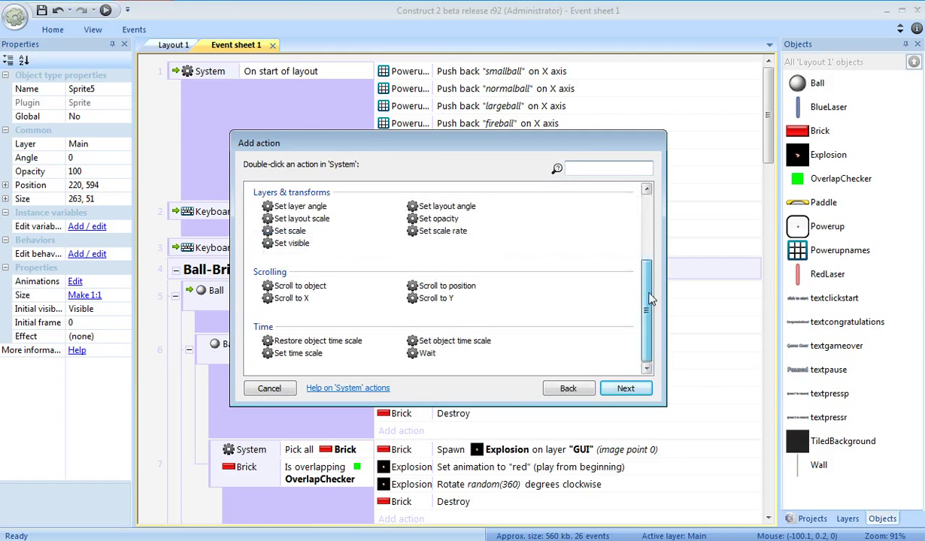
double_click(298, 354)
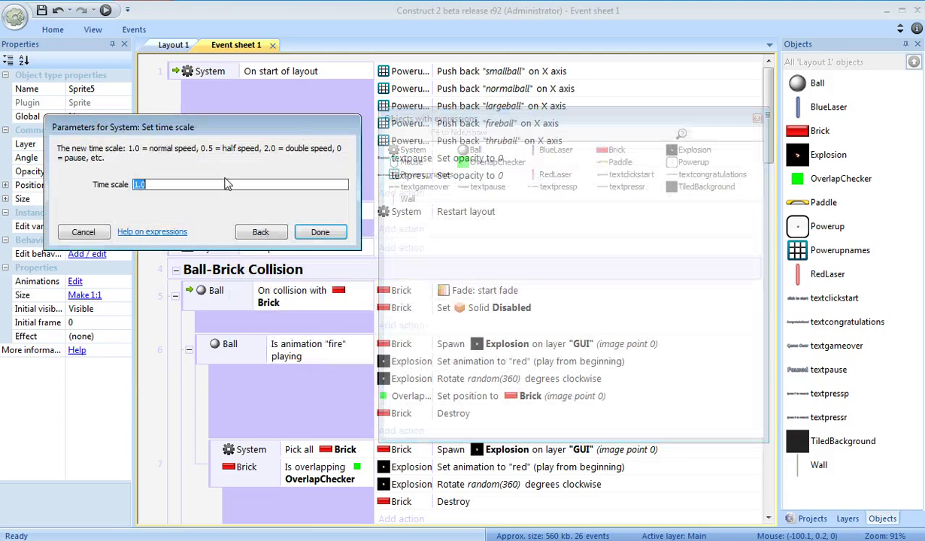
left_click(173, 184)
type("1 - time")
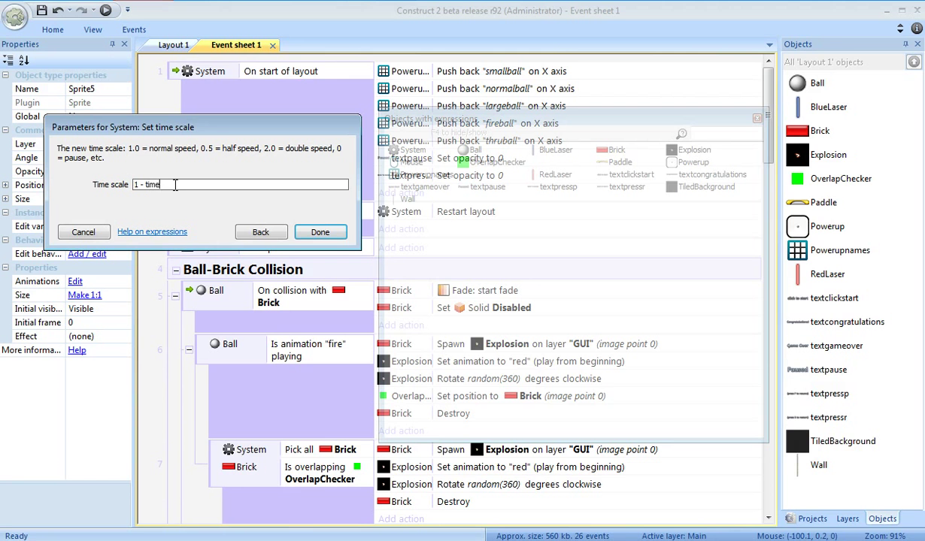
left_click(321, 232)
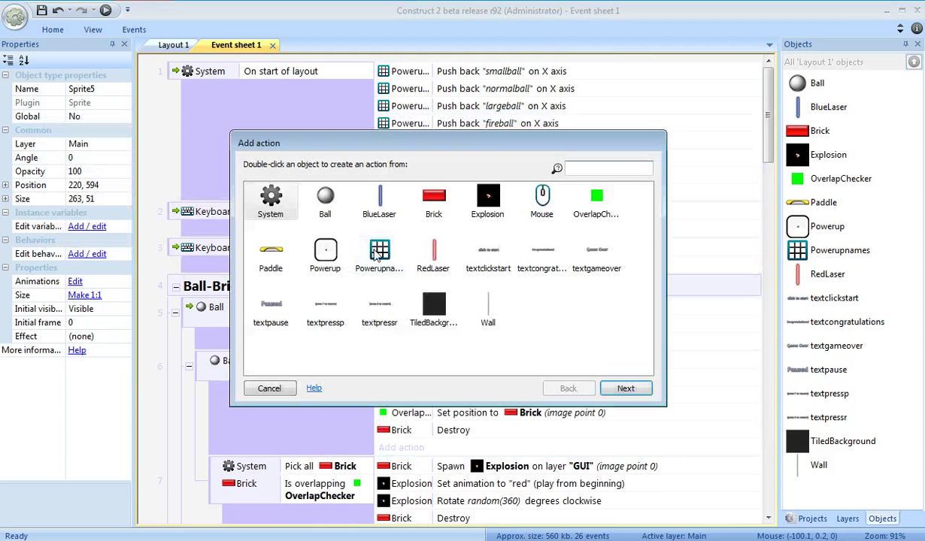
- Add textpause and textpressp Set opacity 100 - Self.Opacity actions to On P pressed
left_click(271, 310)
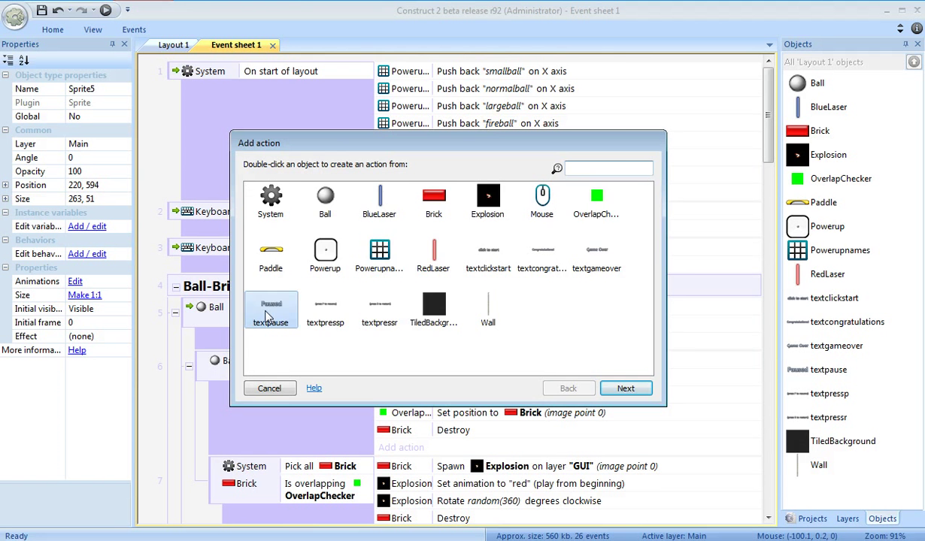
left_click(268, 388)
type("100 - Self.Opacity")
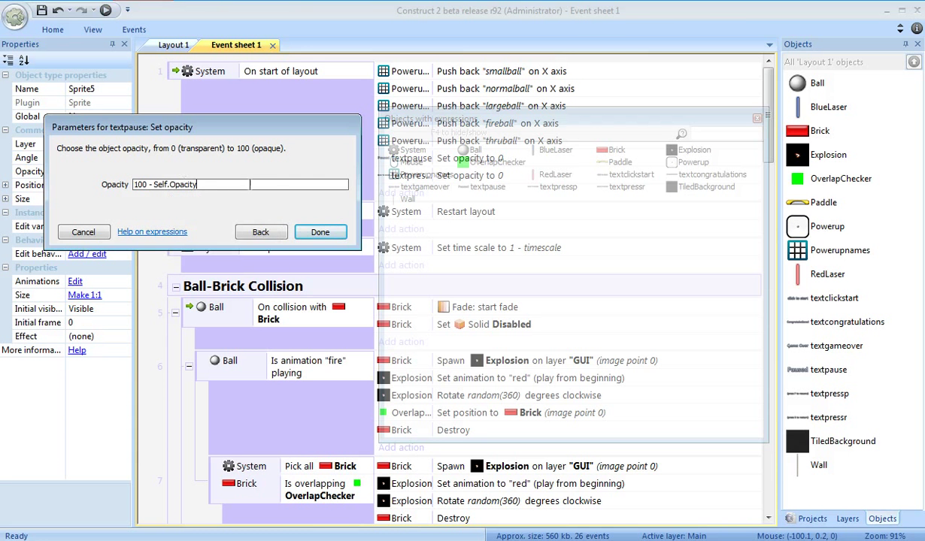
left_click(320, 232)
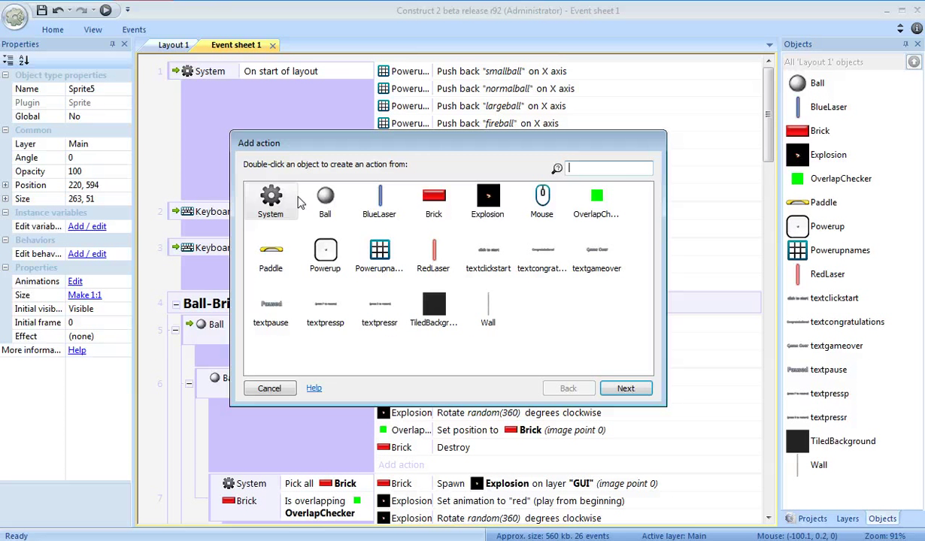
double_click(325, 308)
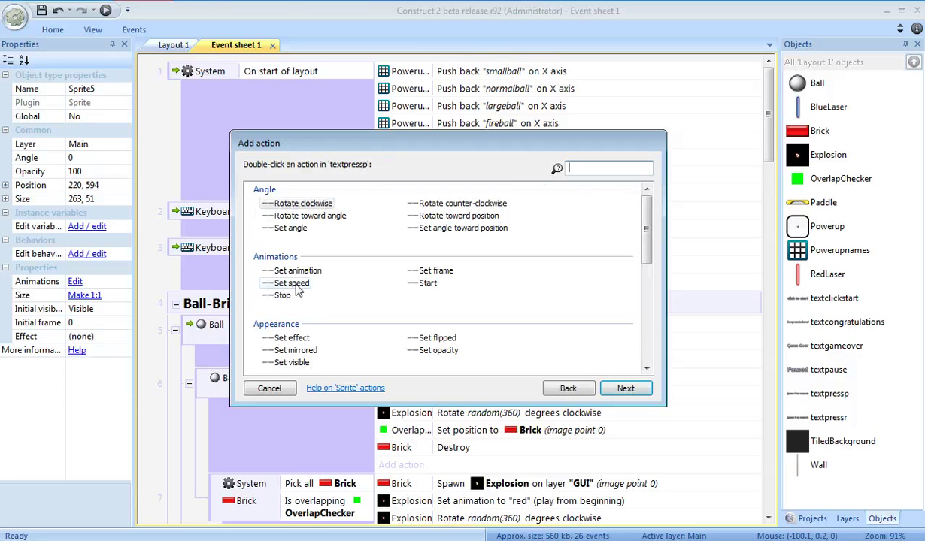
double_click(436, 351)
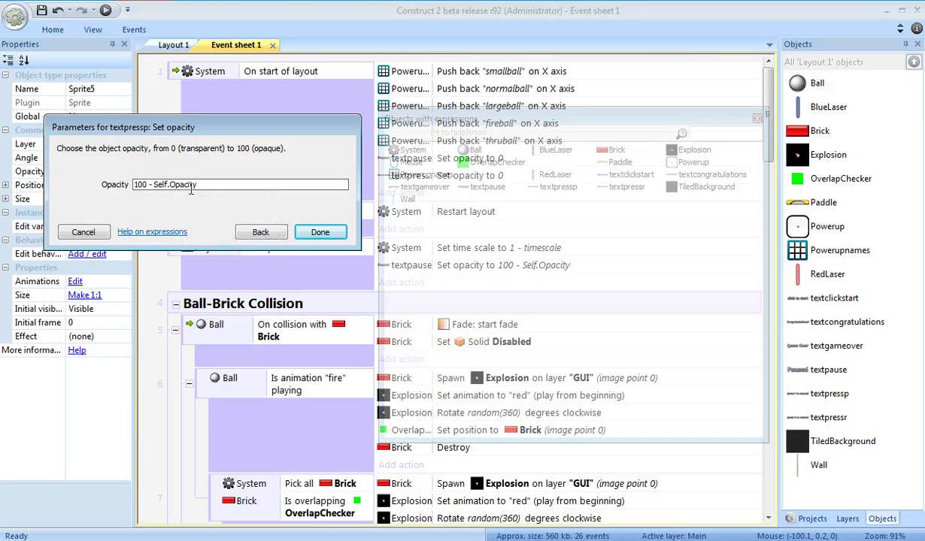
left_click(320, 232)
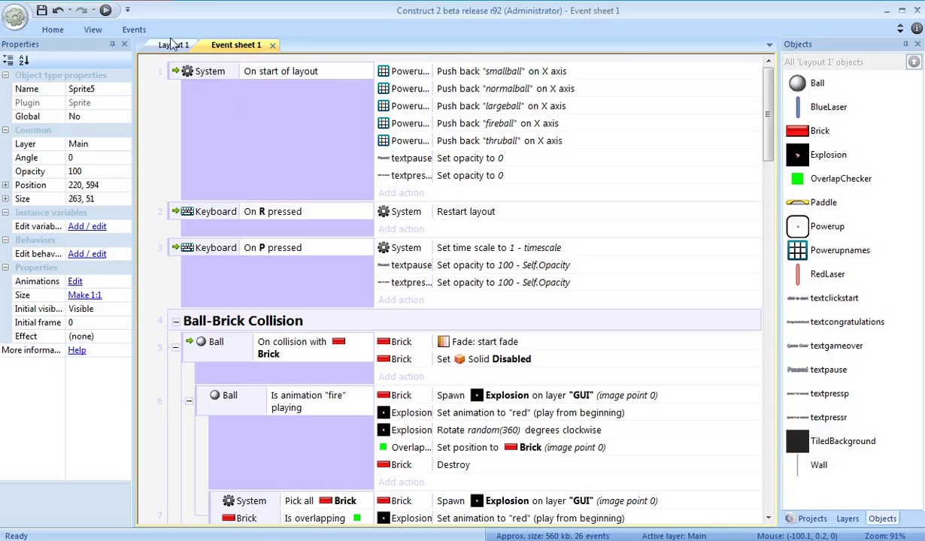
mouse_move(173, 45)
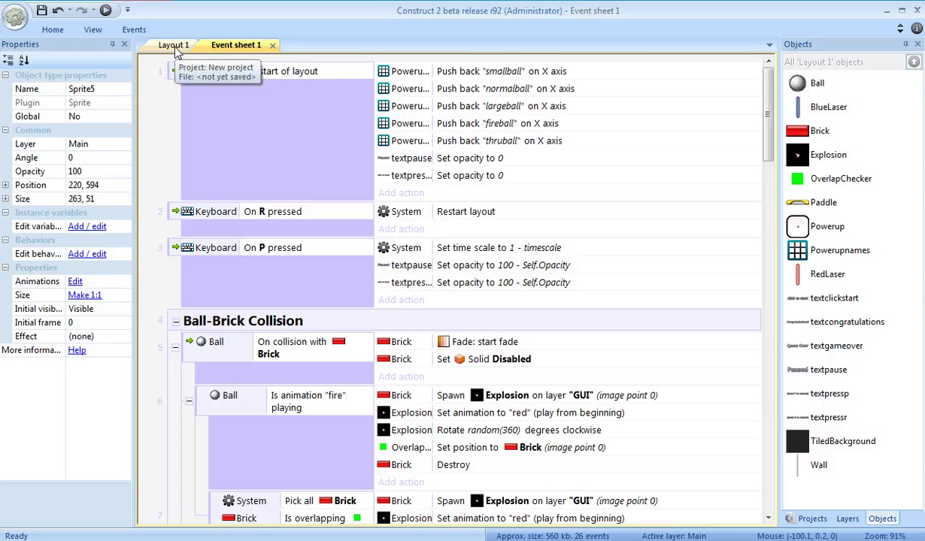
- Set the ball's Bullet Speed property to 0 on Layout 1
left_click(174, 45)
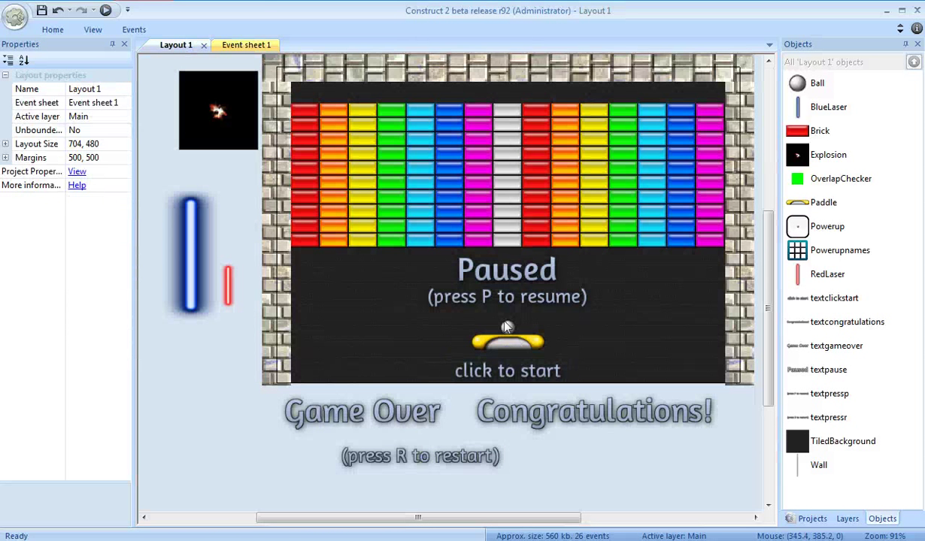
left_click(508, 327)
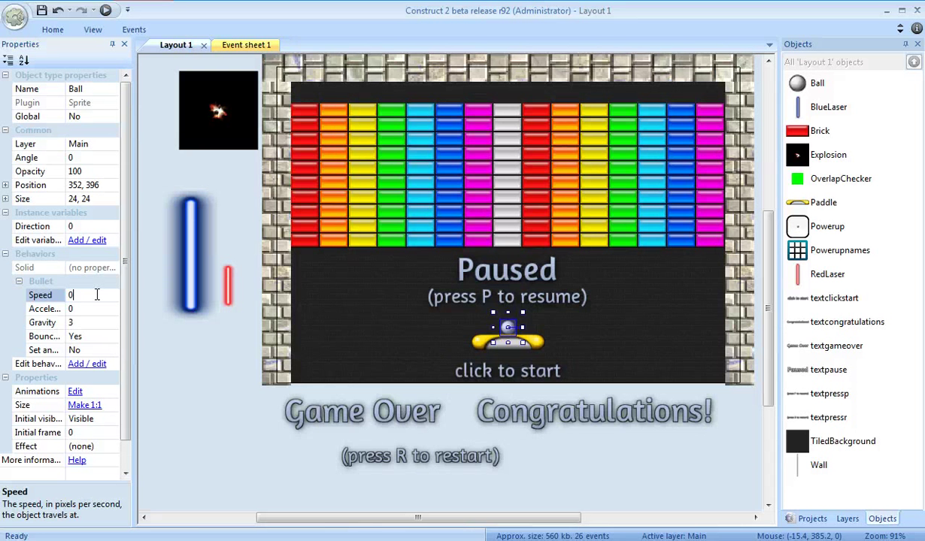
left_click(235, 45)
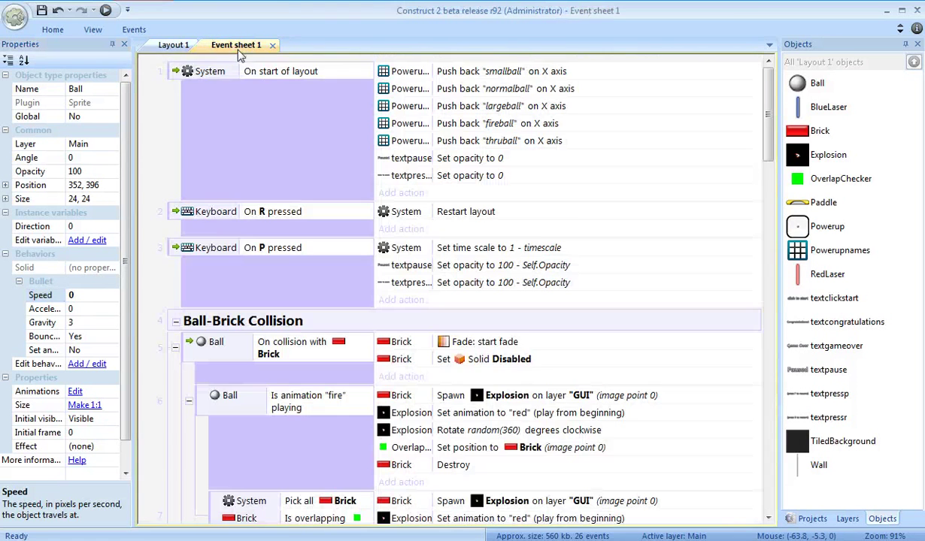
- Add an event with the Ball Bullet Compare speed condition, Equal to 0
scroll("down", 3)
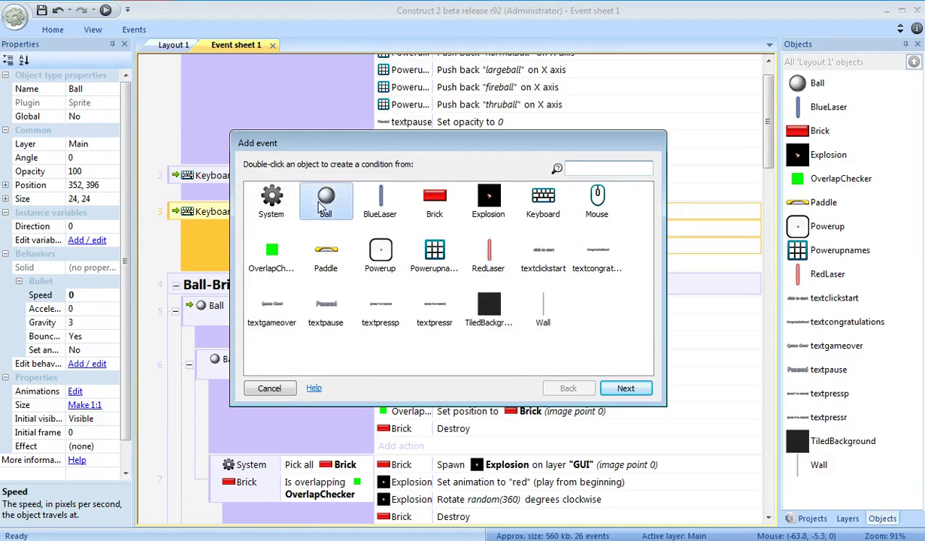
double_click(325, 201)
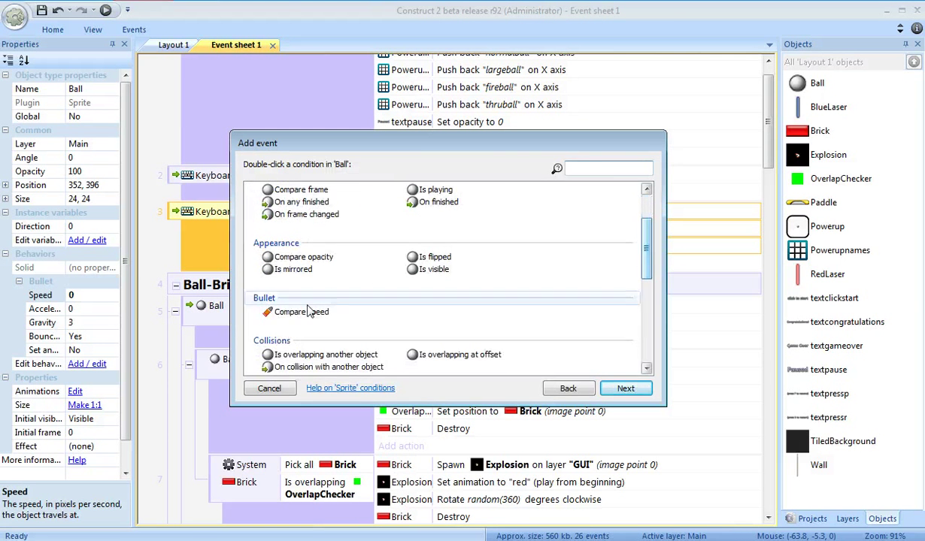
double_click(301, 312)
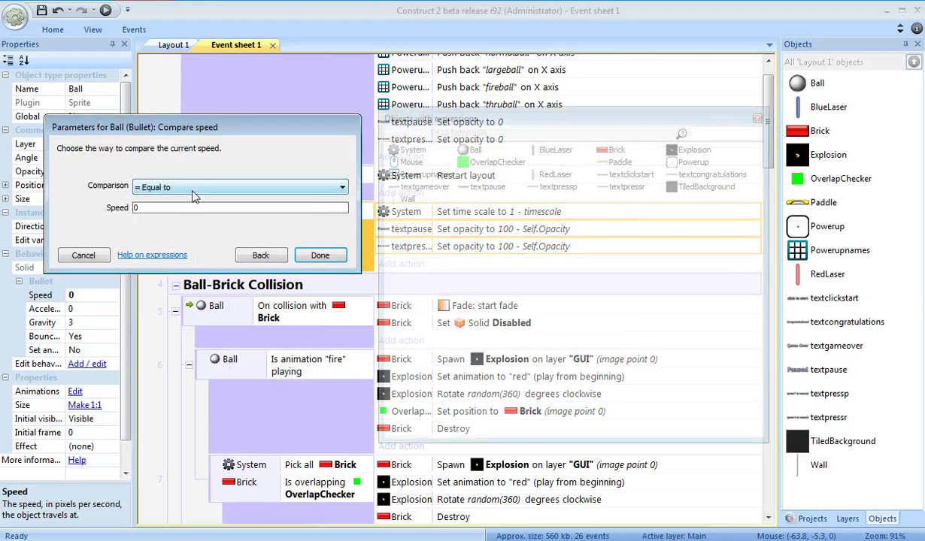
left_click(319, 255)
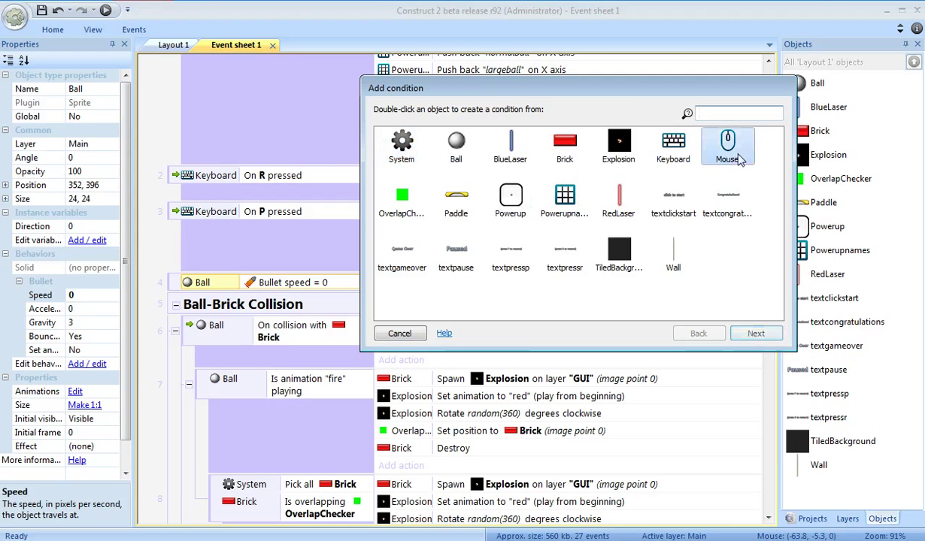
left_click(399, 333)
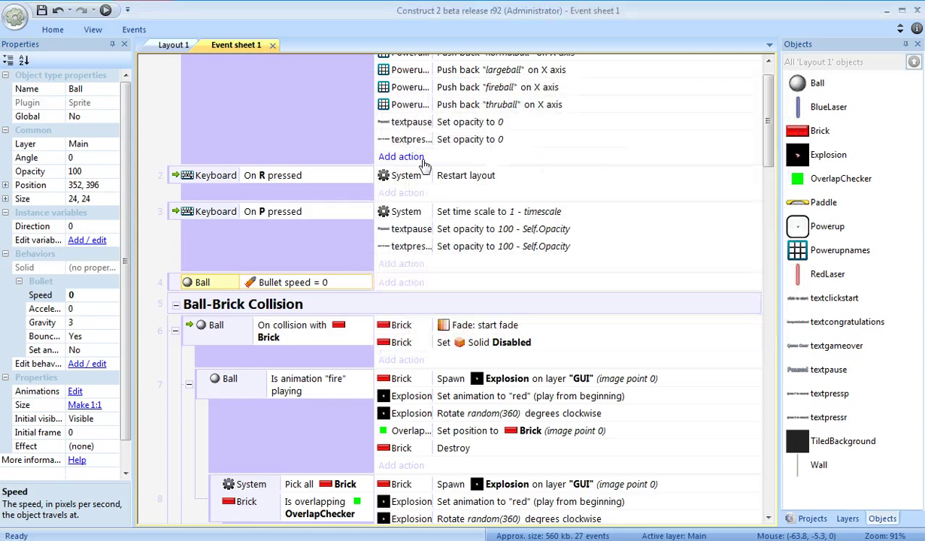
- Add Ball Set Bullet speed 200 and textclickstart Destroy actions to the click event
left_click(401, 156)
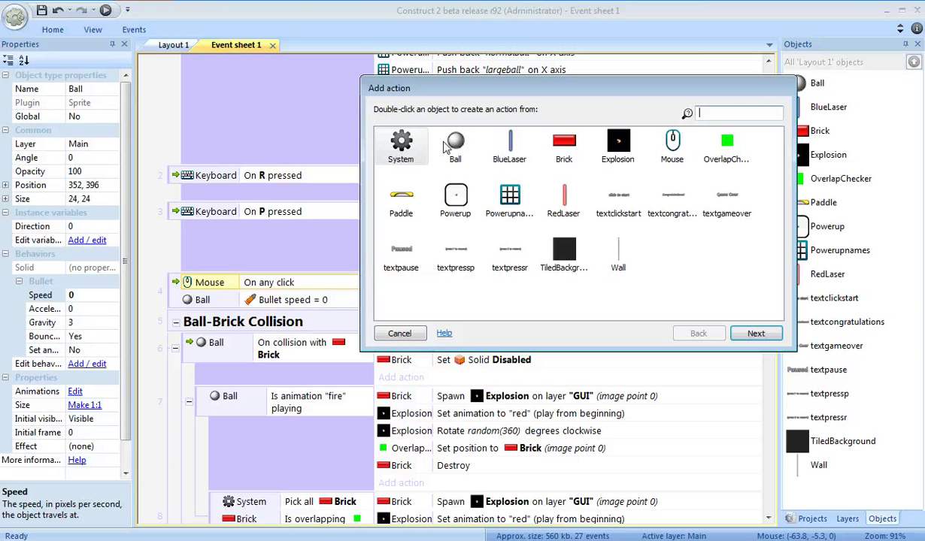
double_click(455, 147)
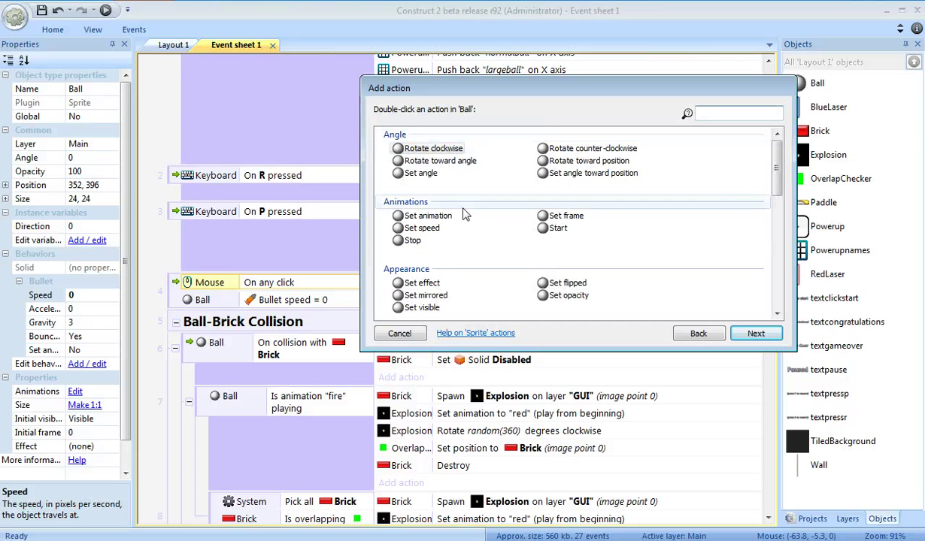
scroll("down", 3)
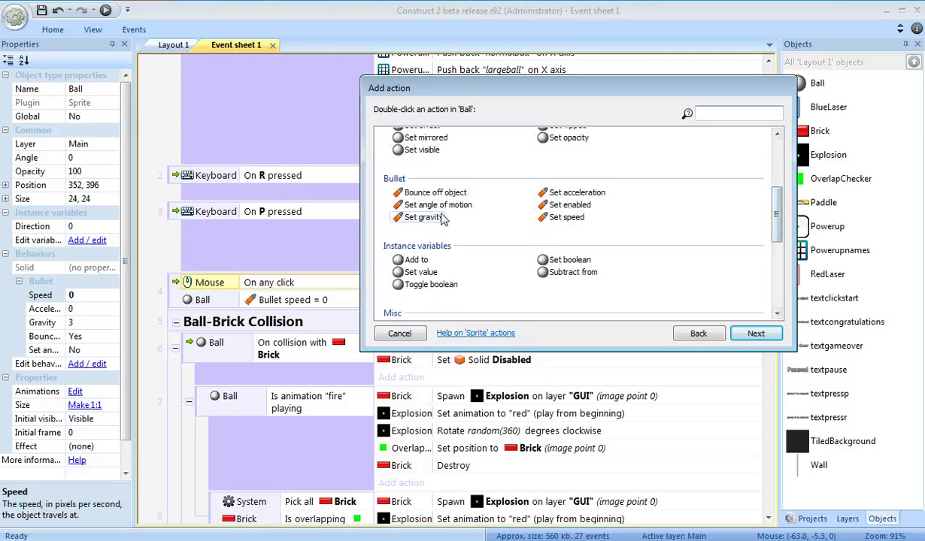
left_click(566, 217)
type("20")
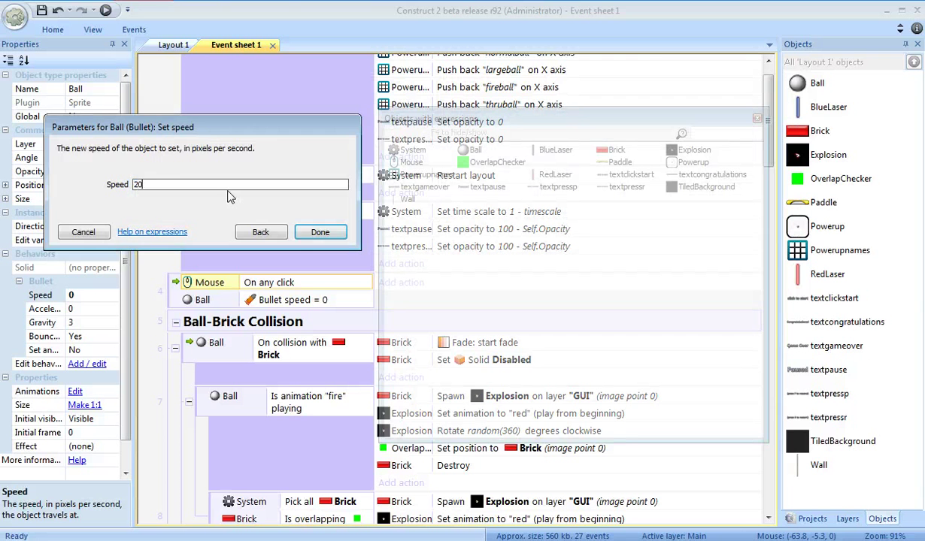
left_click(320, 232)
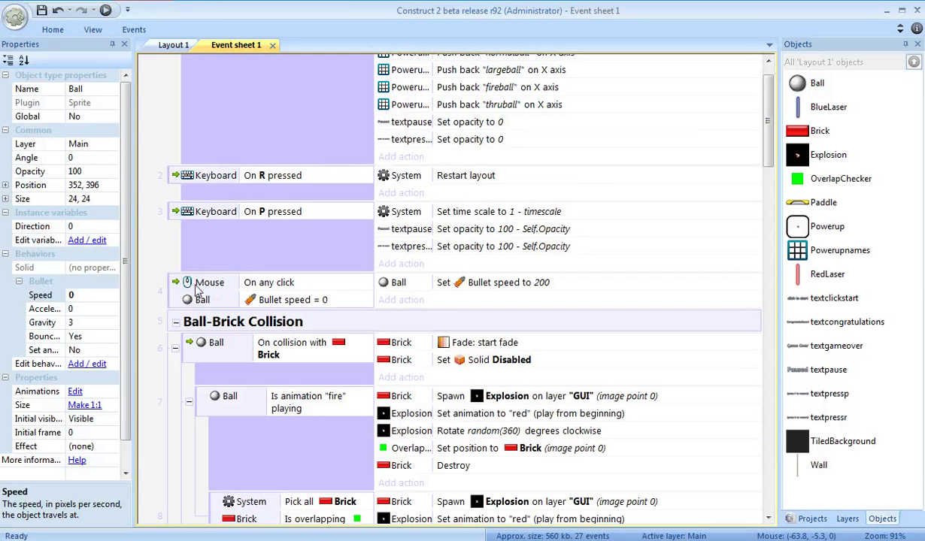
left_click(401, 299)
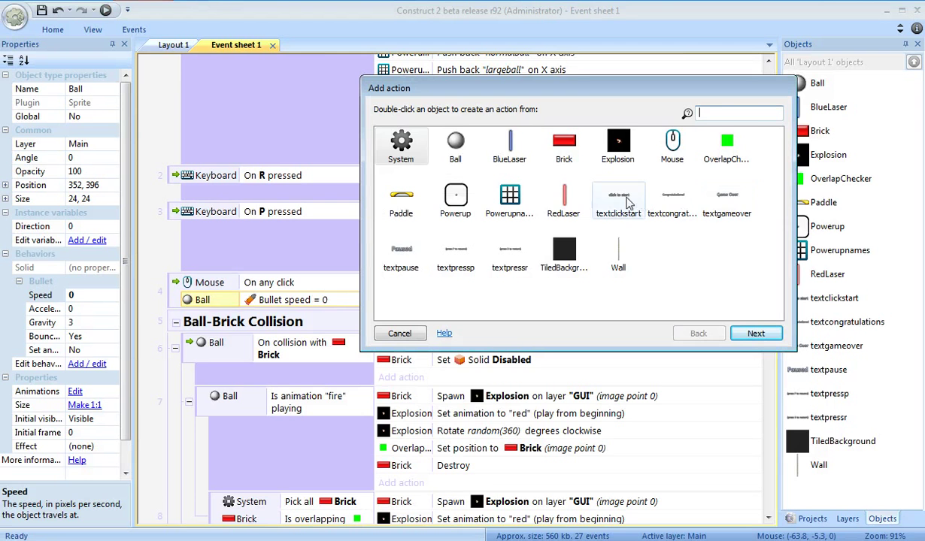
double_click(618, 201)
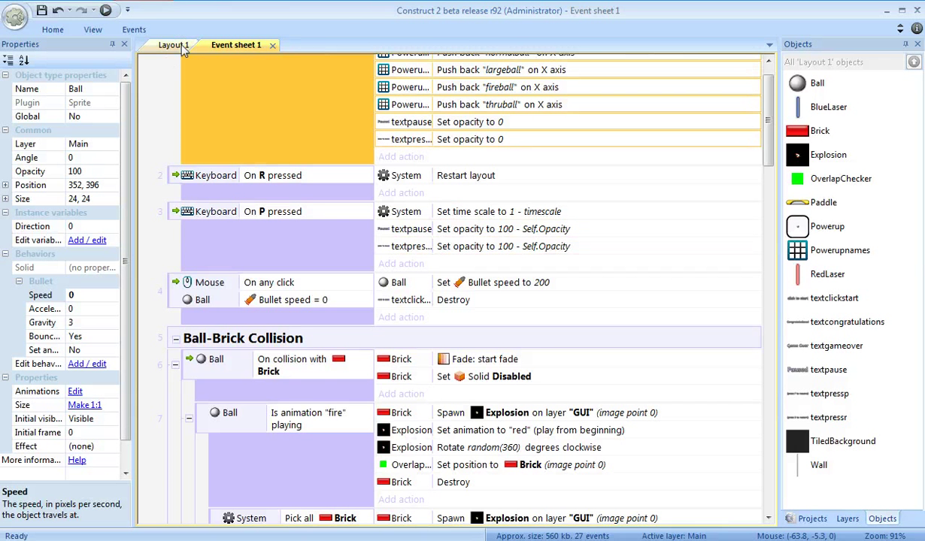
mouse_move(173, 46)
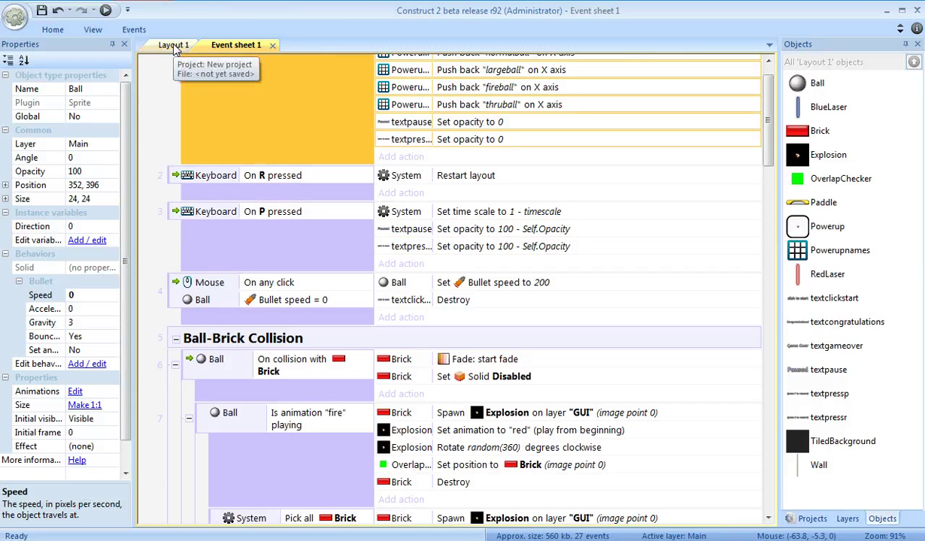